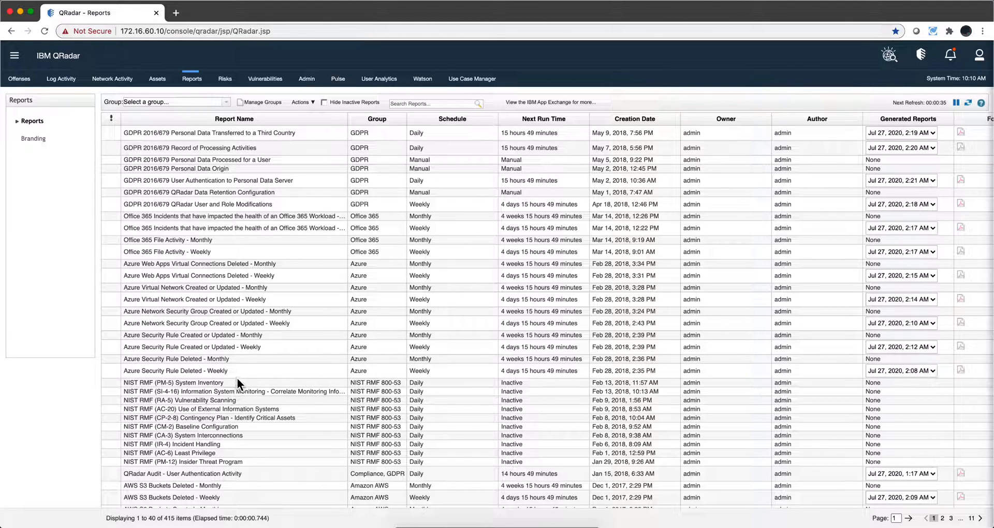
mouse_move(222, 394)
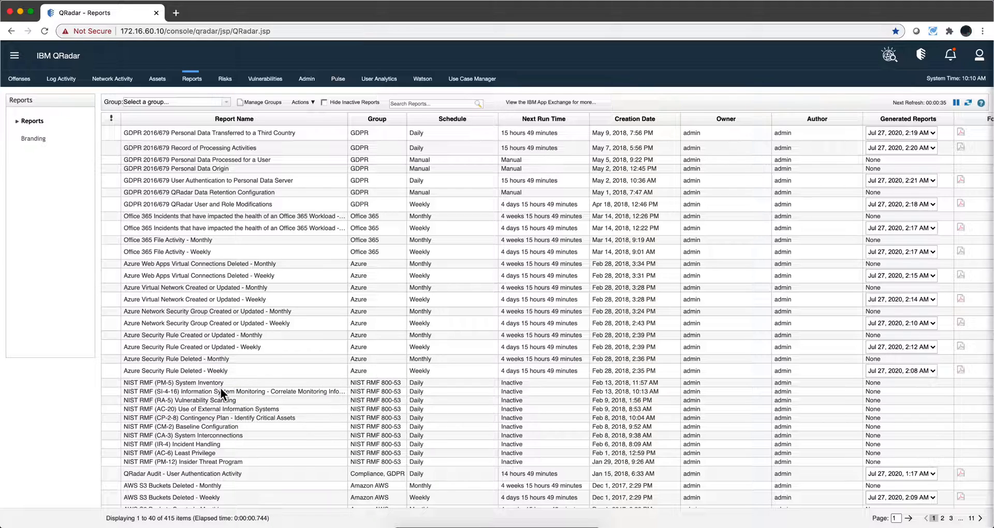
mouse_move(247, 359)
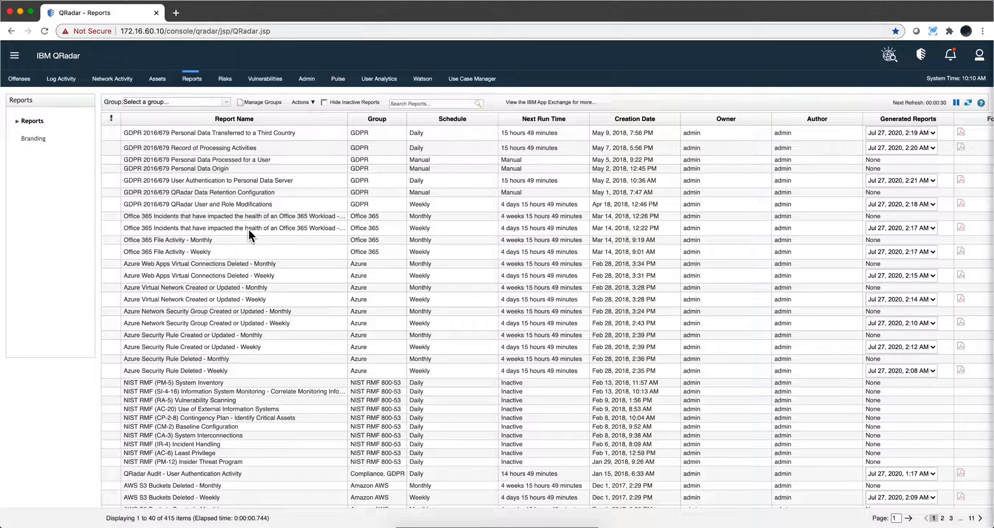
Step: Browse the available report groups and dismiss the list without choosing one
scroll(down, 3)
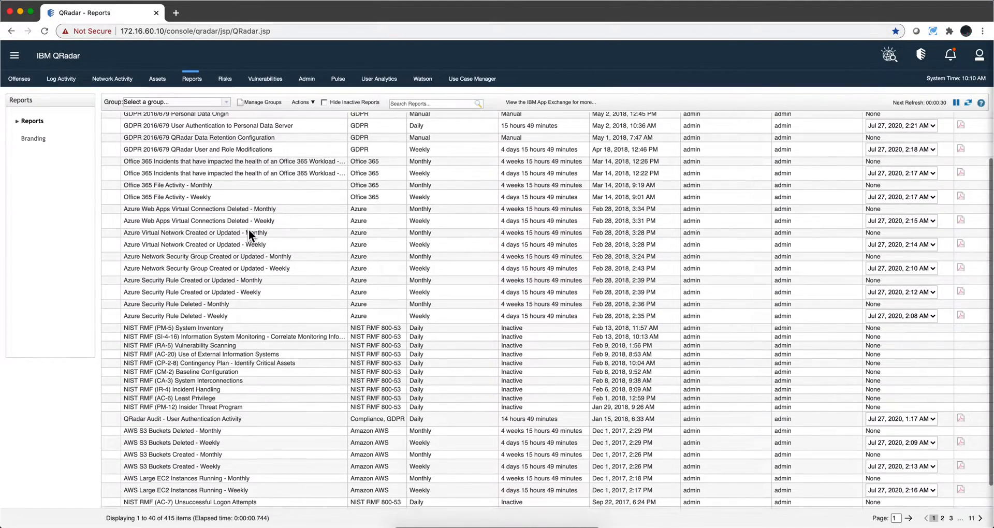
scroll(up, 3)
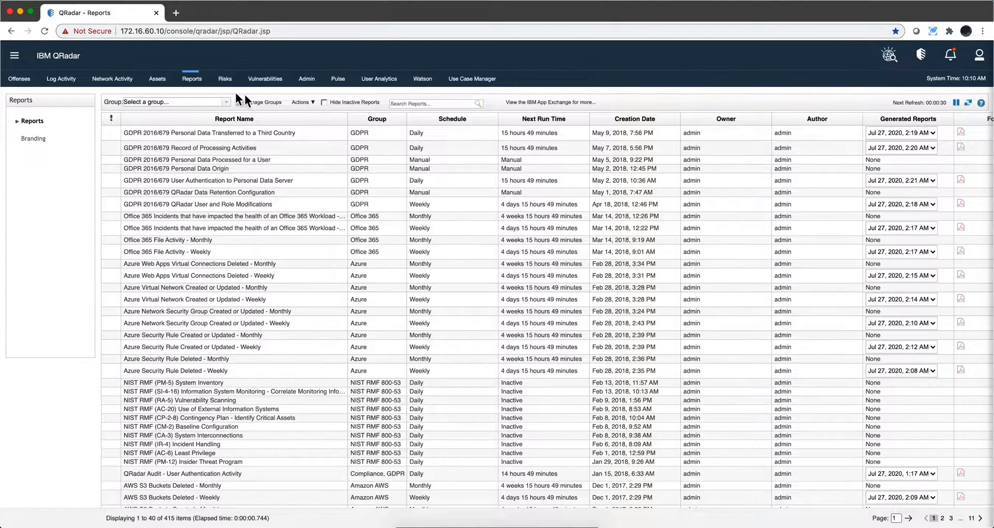
click(165, 103)
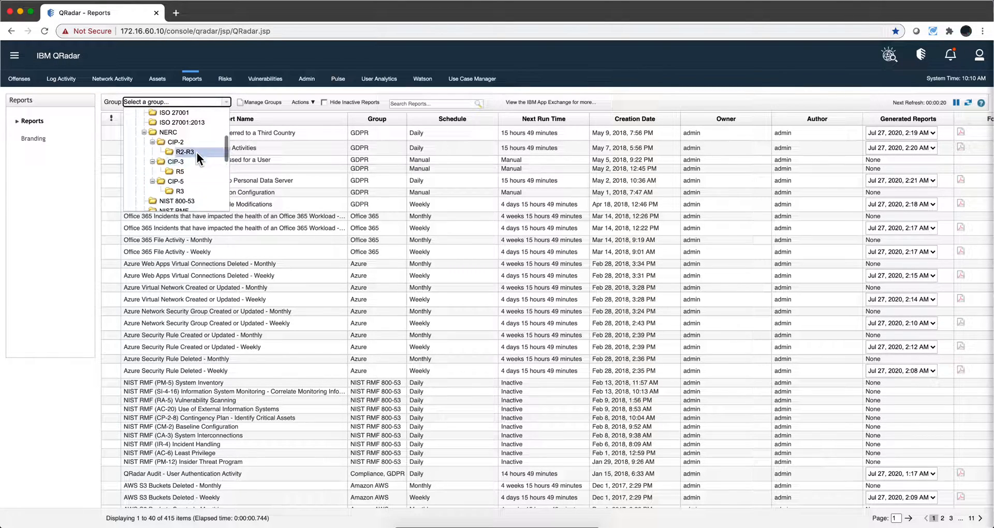
click(293, 120)
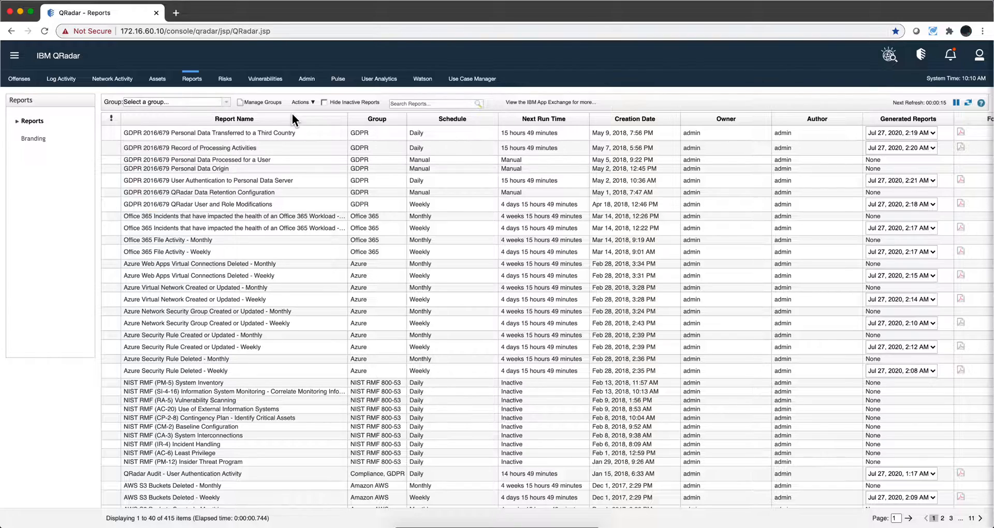
mouse_move(277, 206)
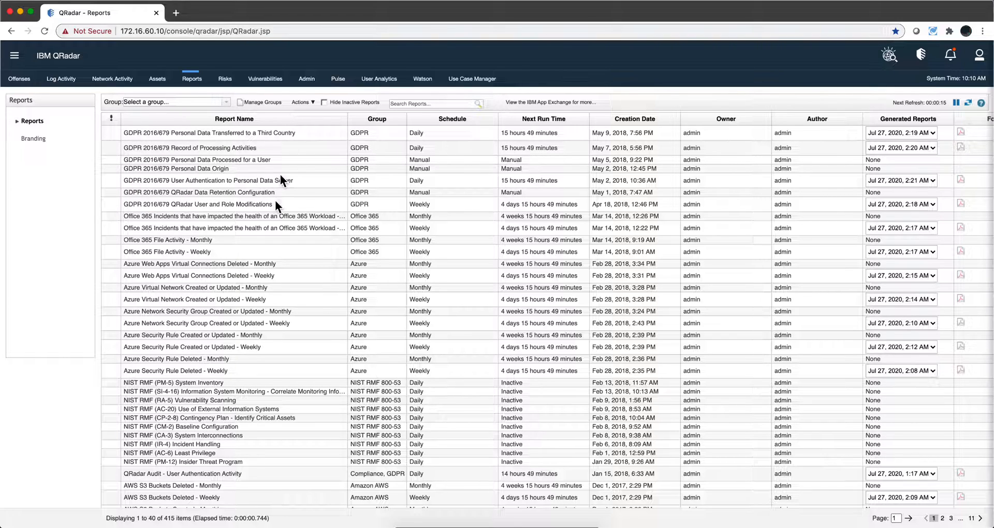
mouse_move(247, 478)
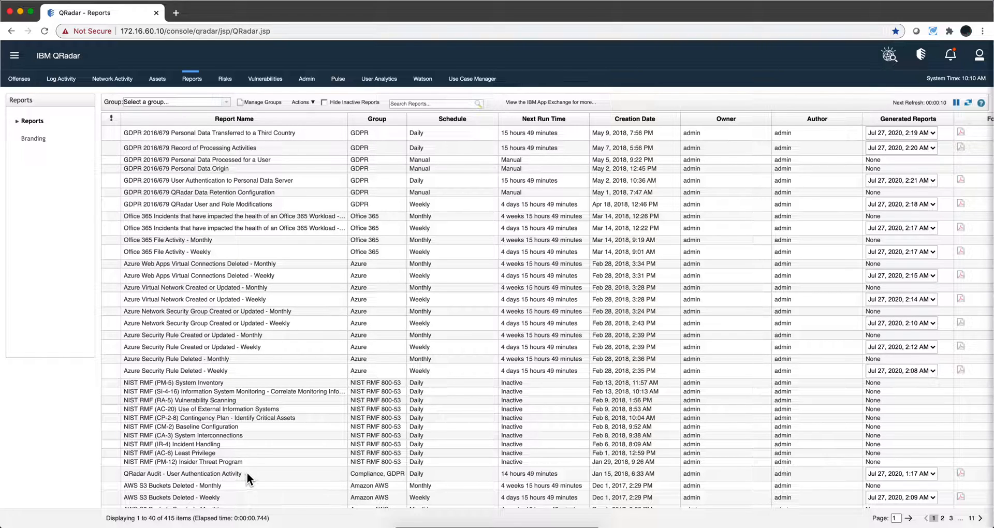
mouse_move(179, 465)
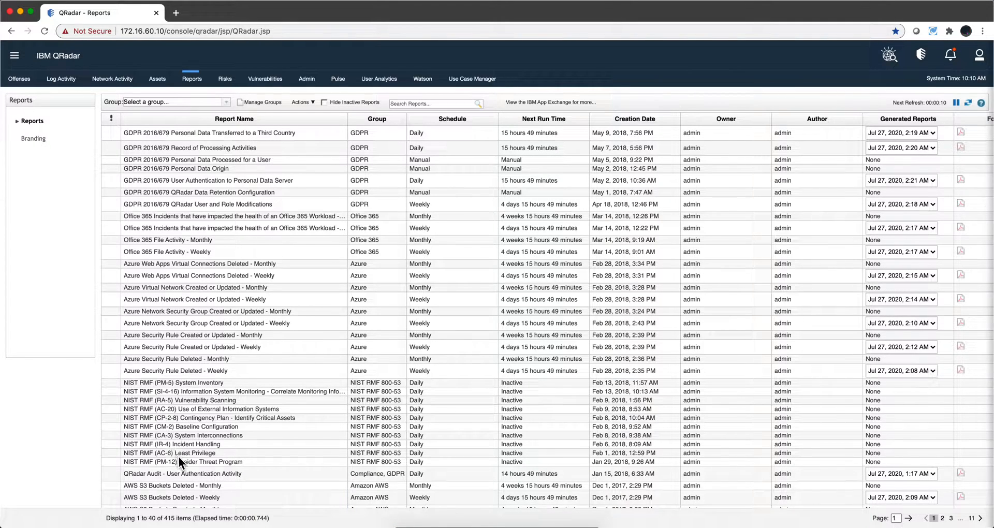
mouse_move(127, 479)
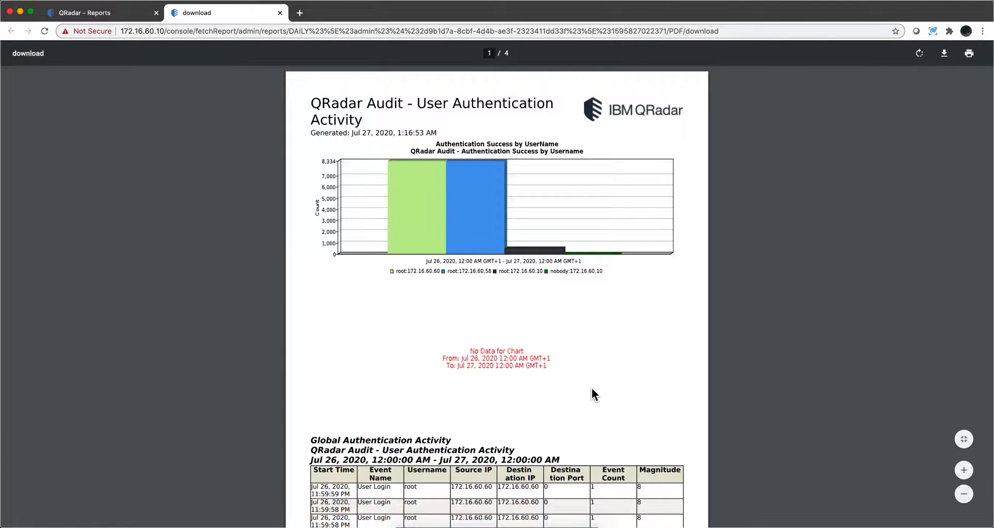
mouse_move(520, 357)
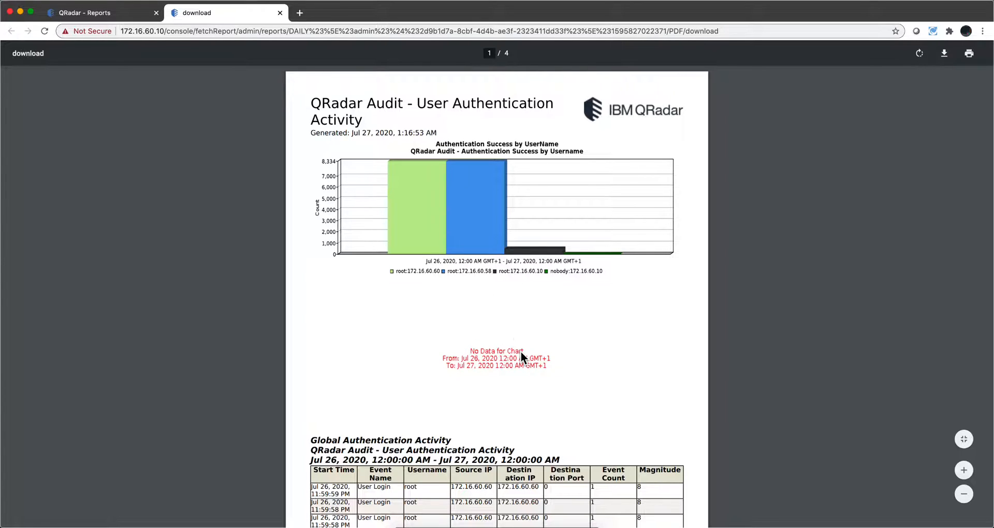
Step: Scroll through the User Authentication Activity PDF's chart and login event table
scroll(down, 3)
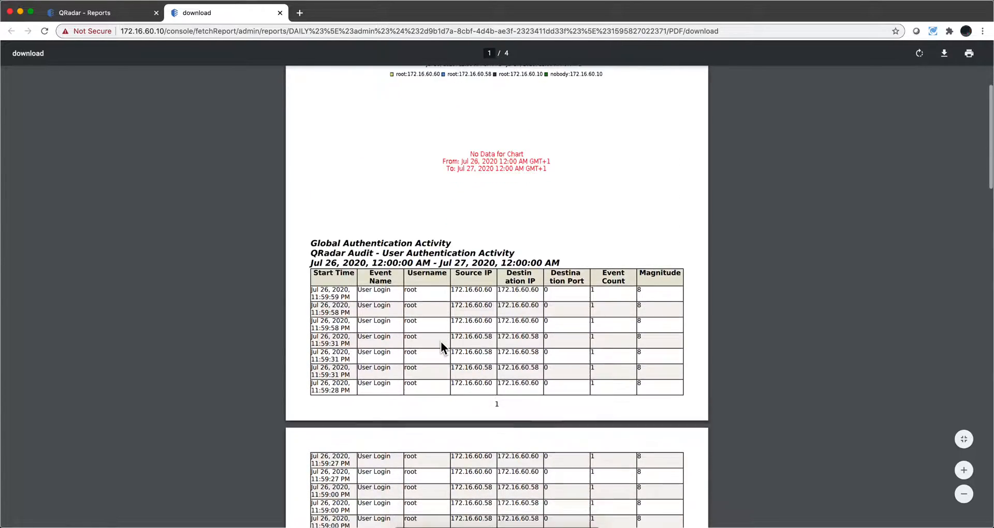
scroll(down, 3)
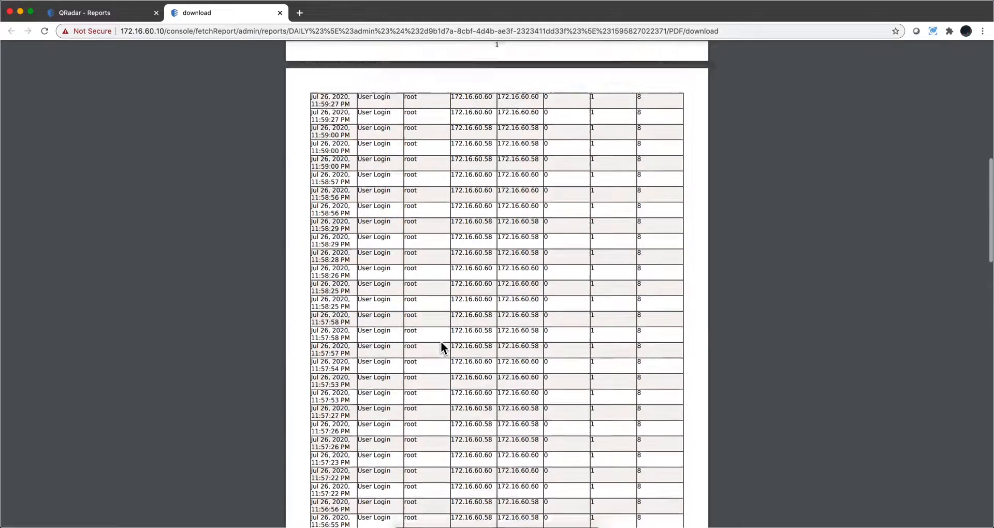
scroll(up, 3)
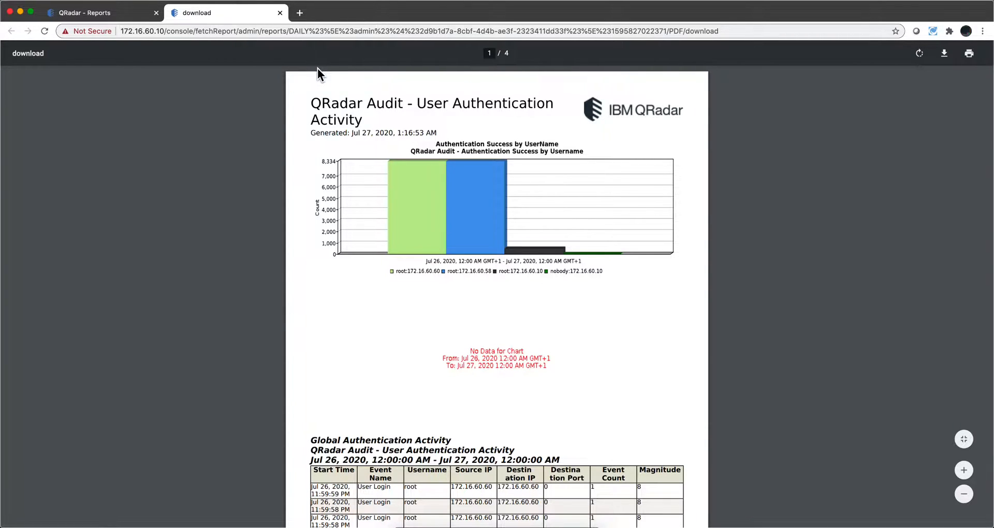
mouse_move(293, 157)
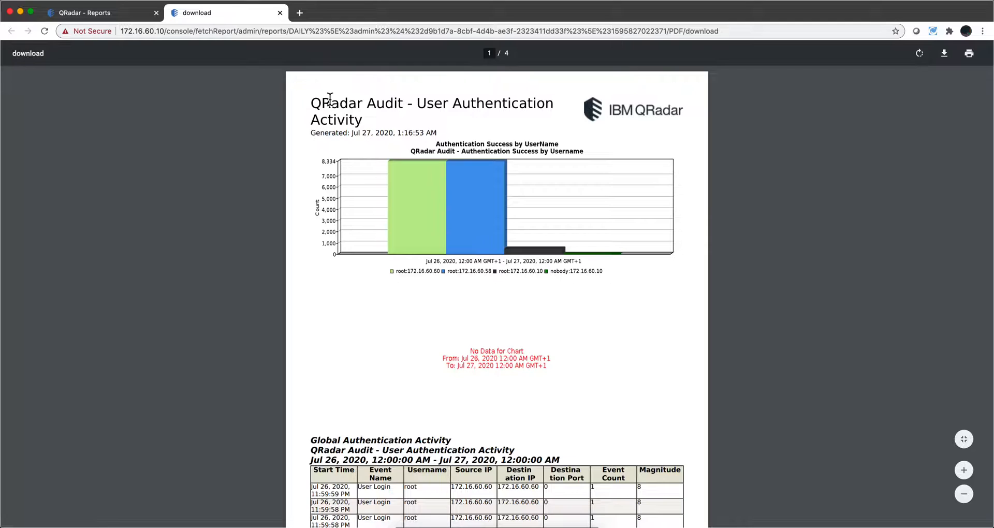
mouse_move(280, 12)
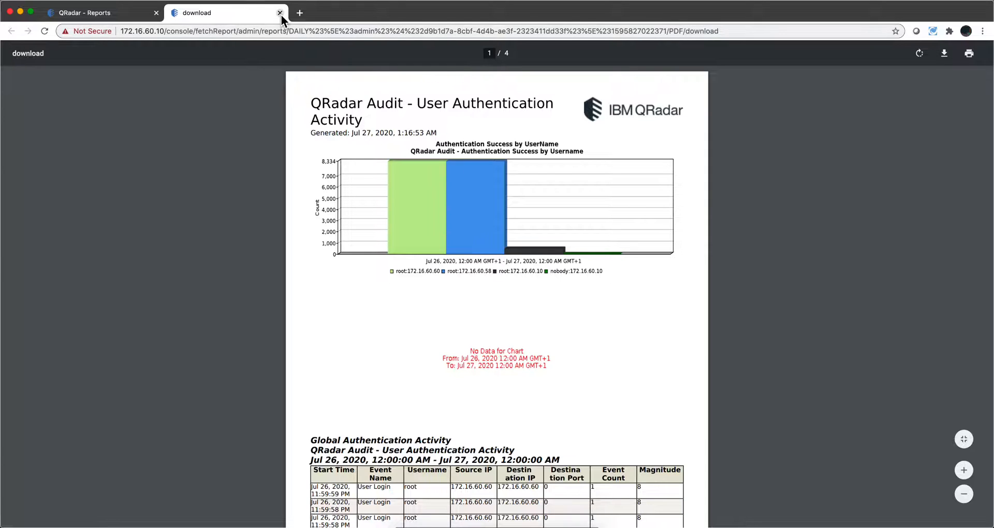
Step: Close the PDF, edit User Authentication Activity in the Report Wizard, keeping daily schedule and three-chart layout
click(279, 12)
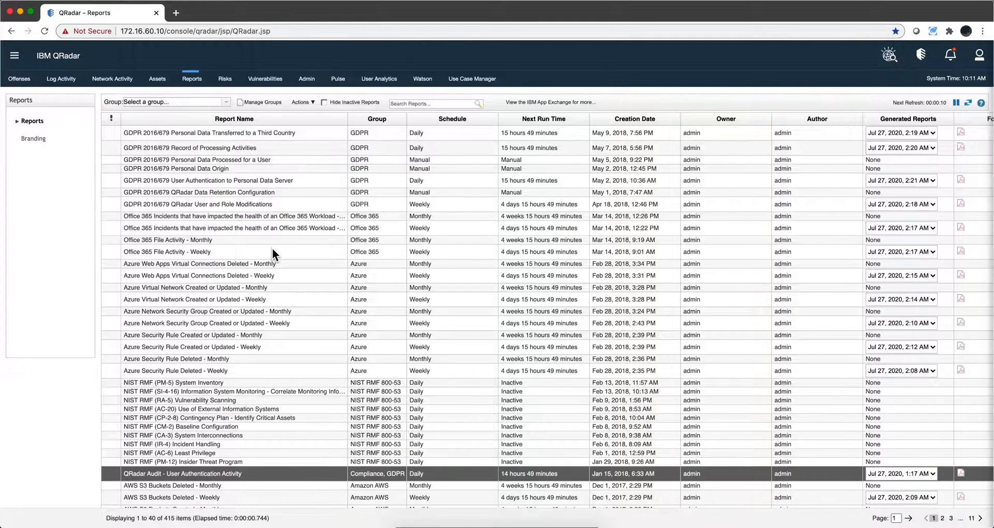
mouse_move(282, 472)
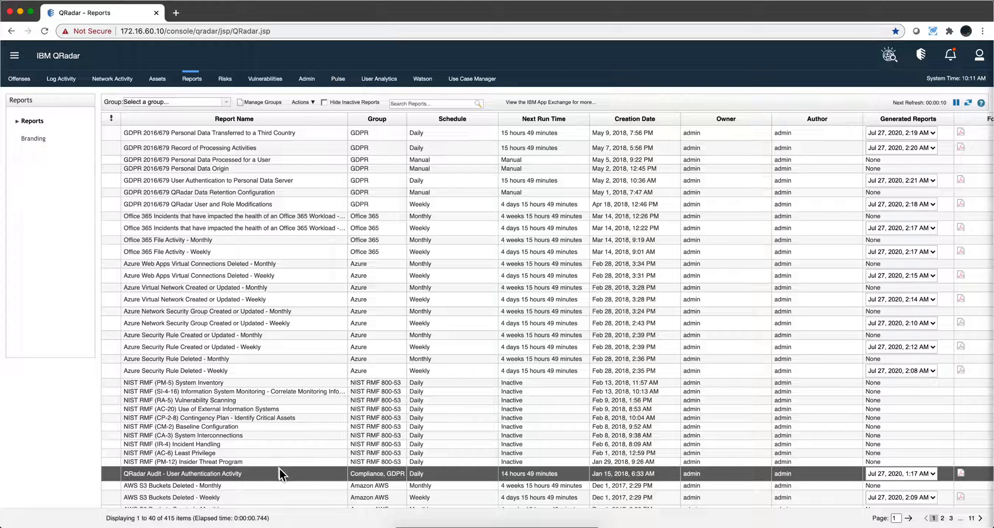
mouse_move(266, 484)
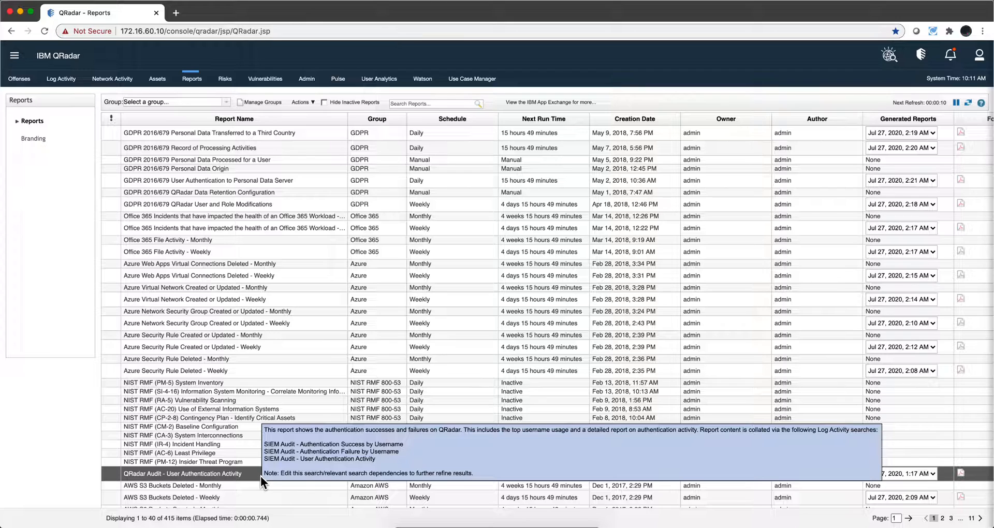
double_click(183, 473)
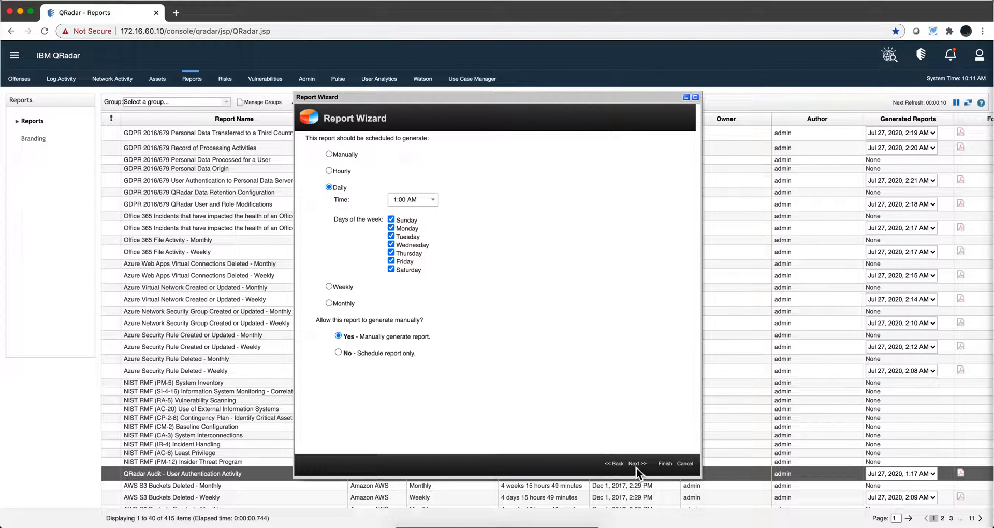
click(637, 464)
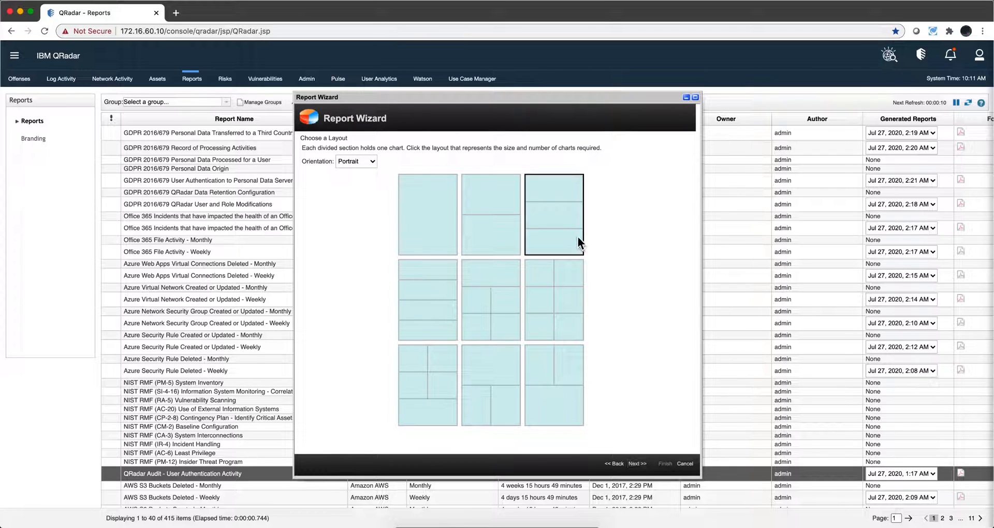
mouse_move(563, 250)
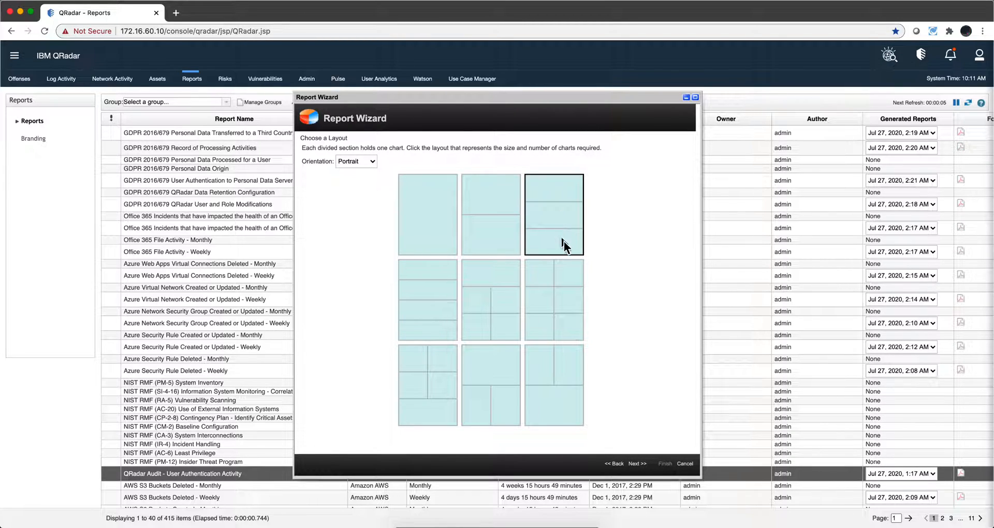
mouse_move(635, 453)
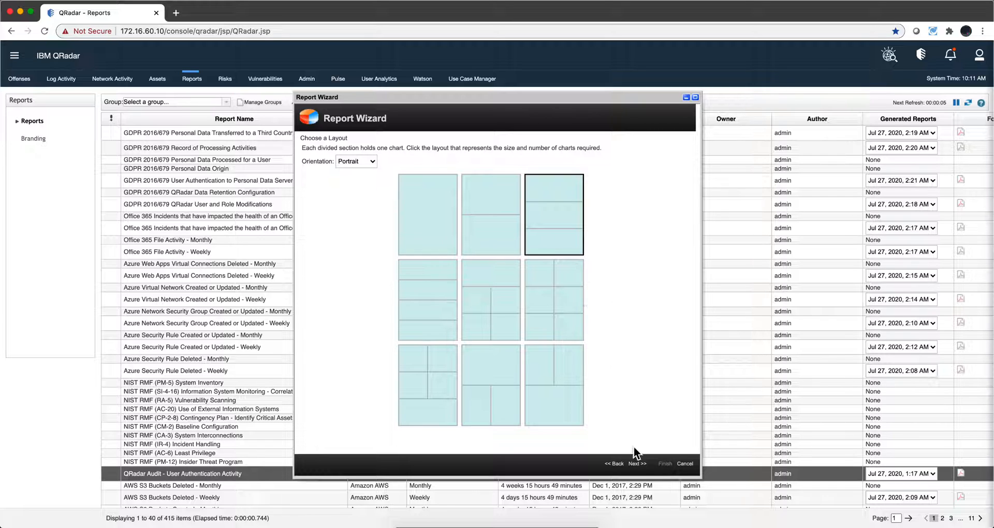
click(634, 464)
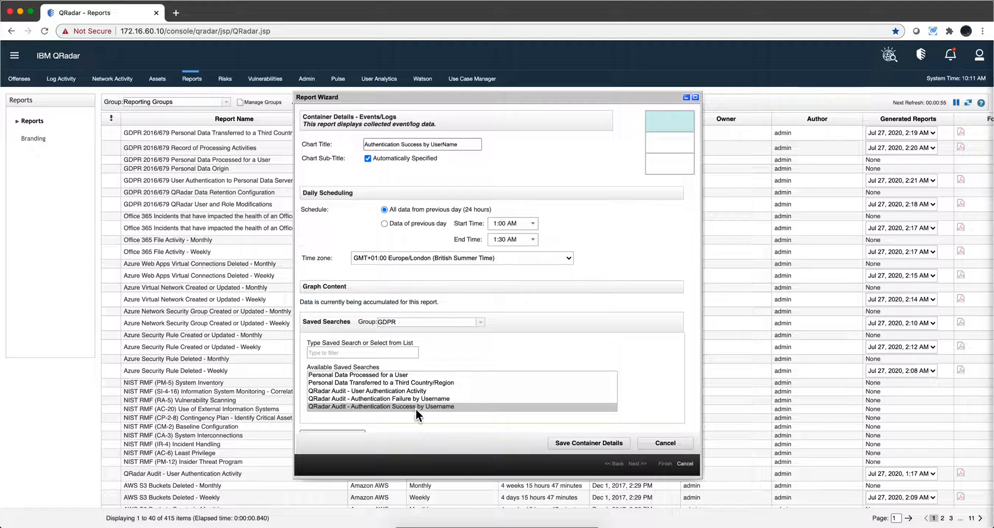
Step: Pick the Authentication Success by Username saved search, then cancel the wizard without saving
click(380, 405)
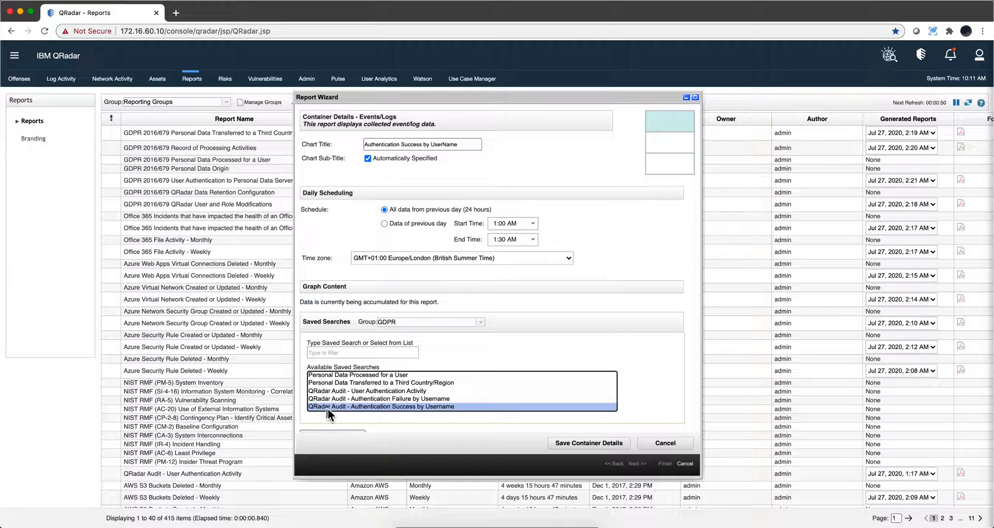
mouse_move(411, 414)
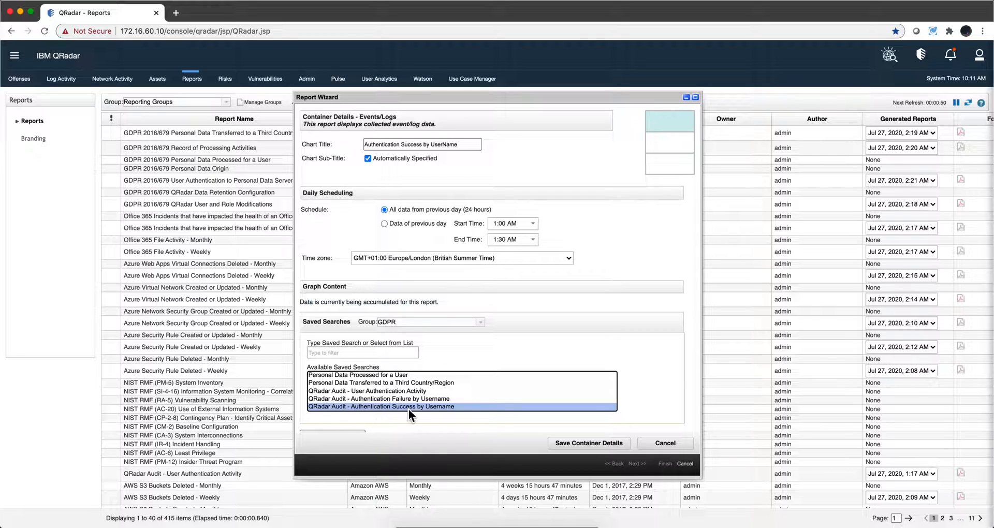
mouse_move(444, 413)
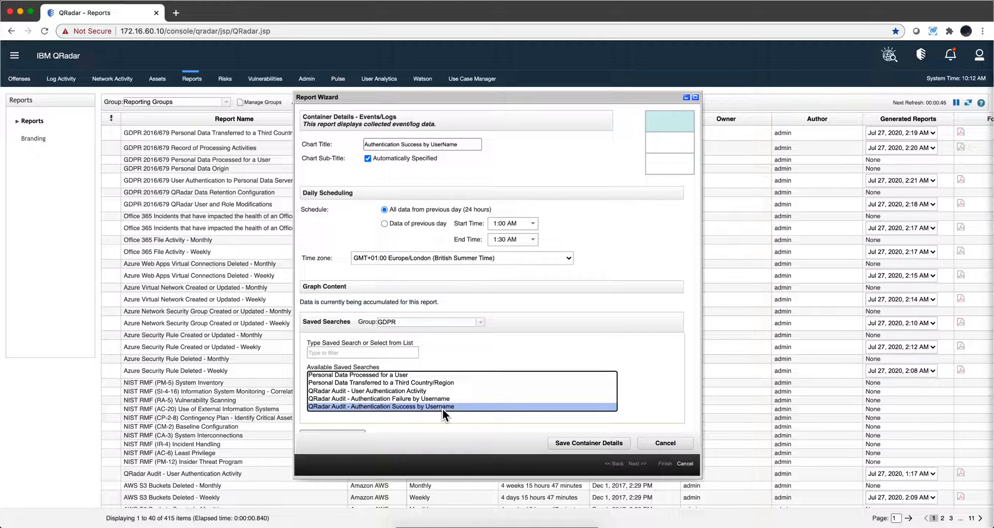
click(665, 442)
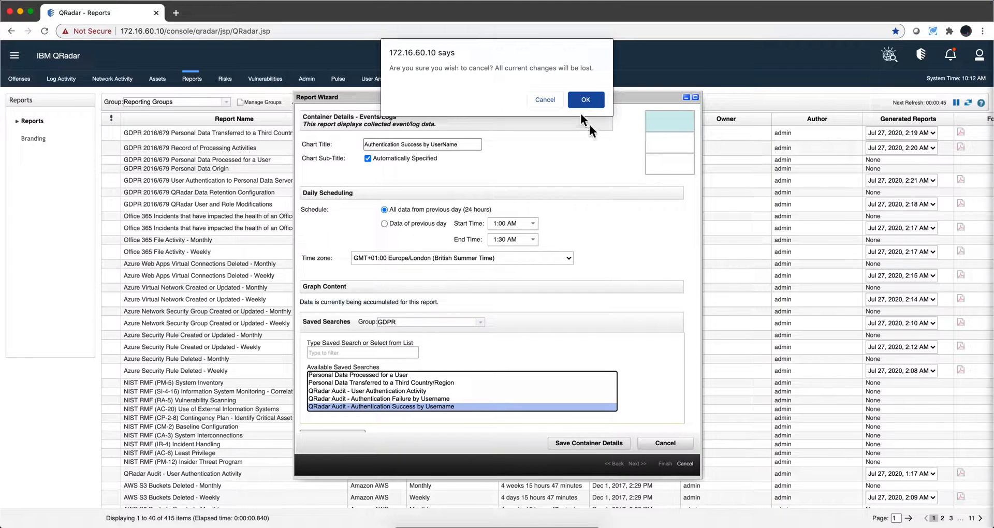
click(584, 99)
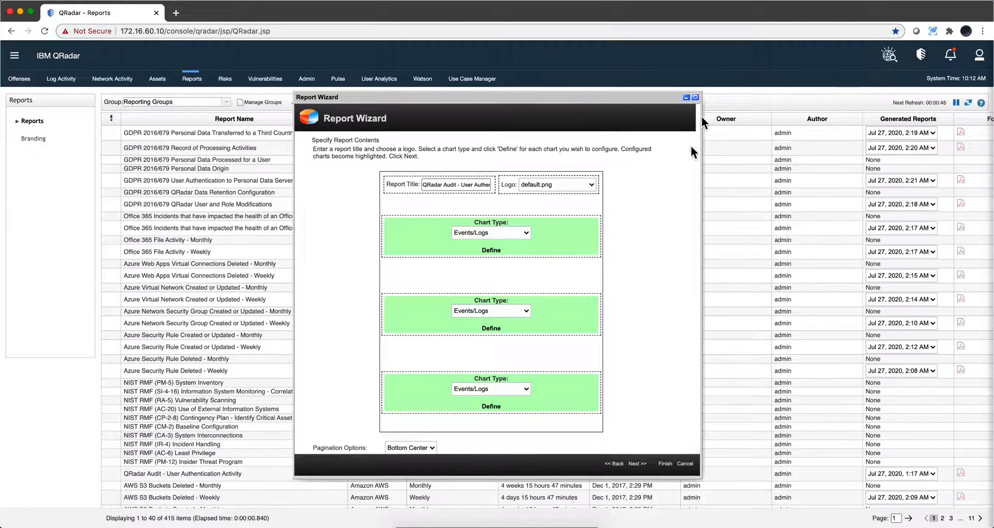
click(684, 464)
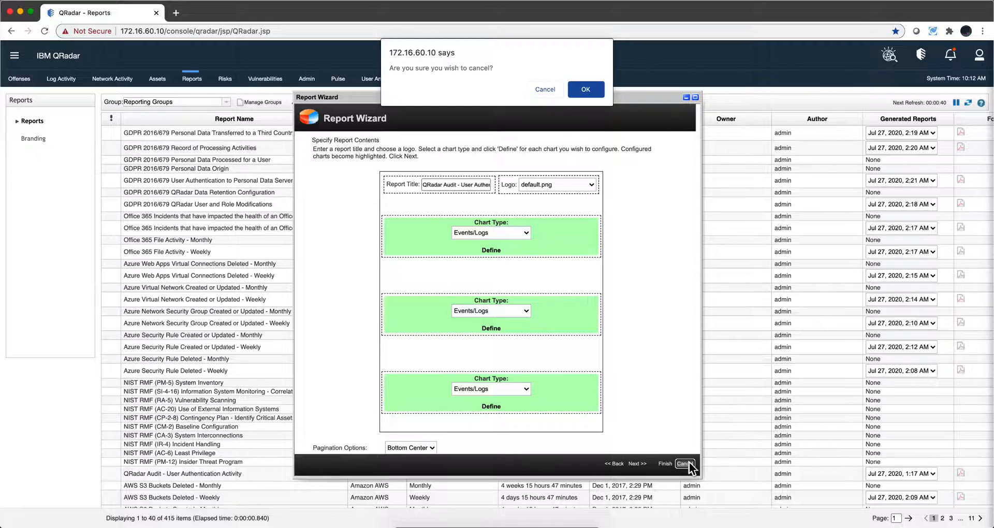
click(584, 89)
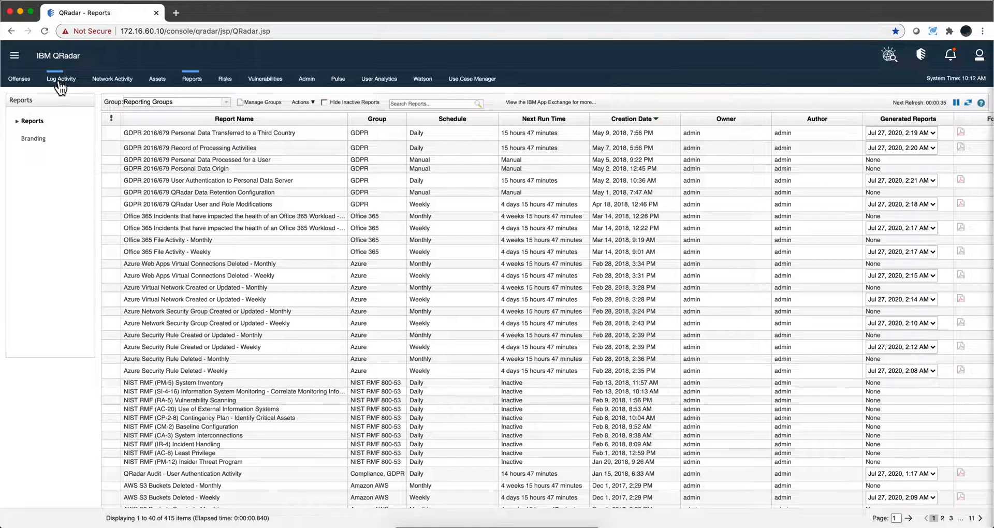
Step: In Log Activity's Edit Search, filter by 'authentication succ' and select QRadar Audit - Authentication Success by Username
click(61, 78)
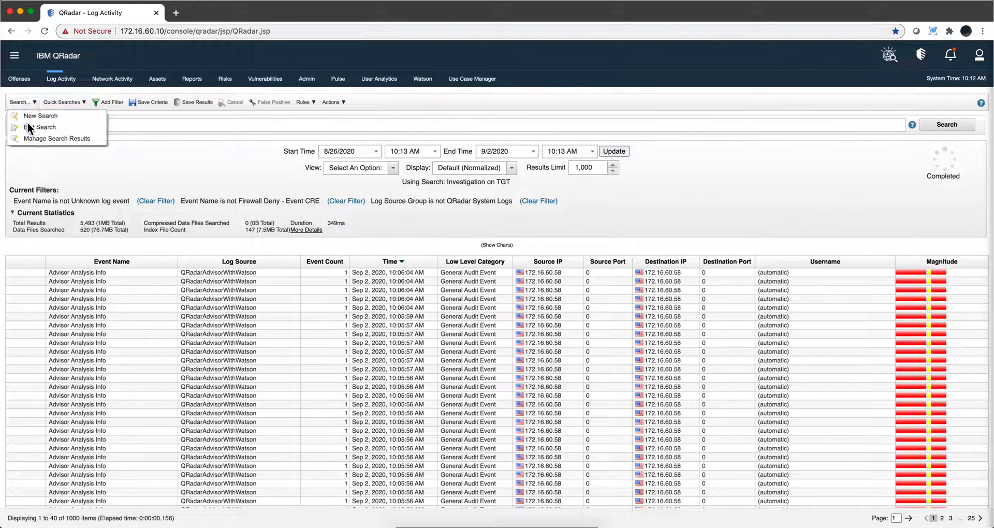
click(38, 128)
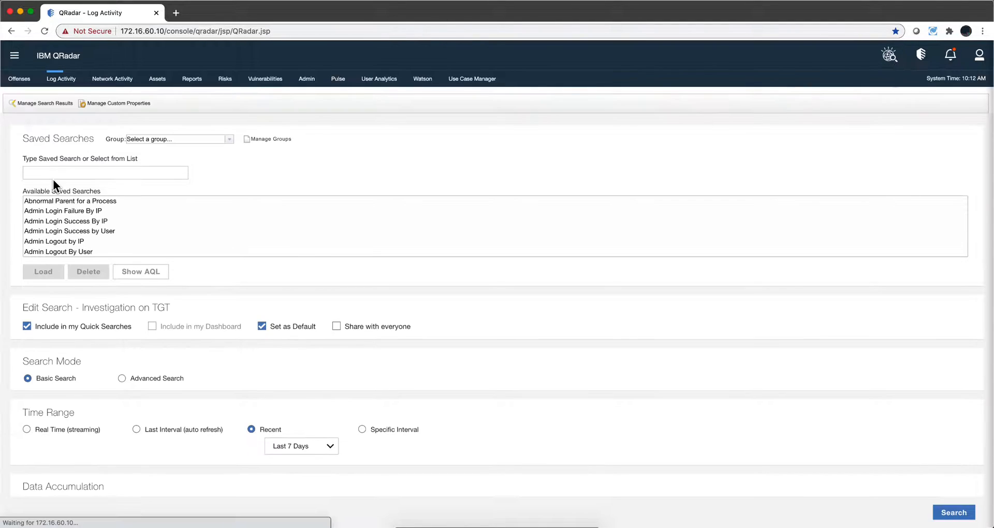
click(105, 173)
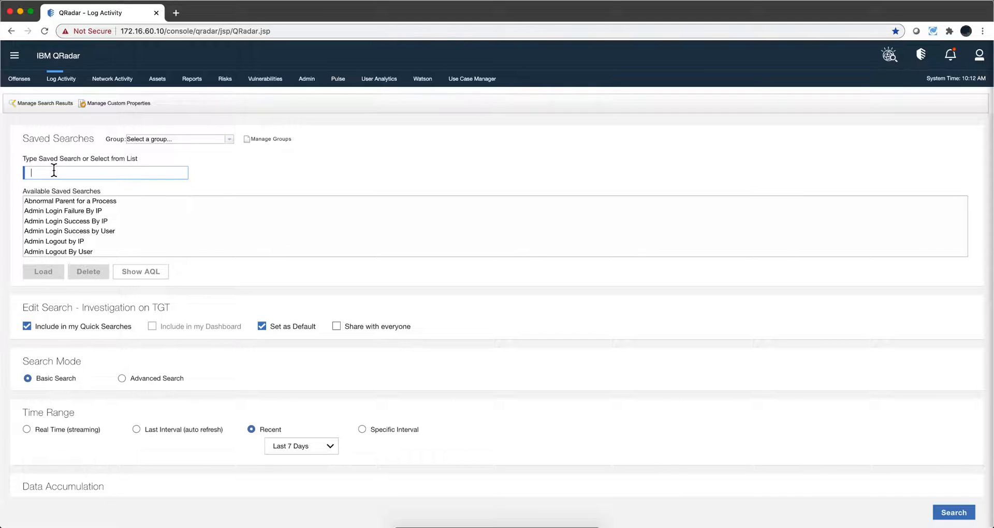
text(authenti)
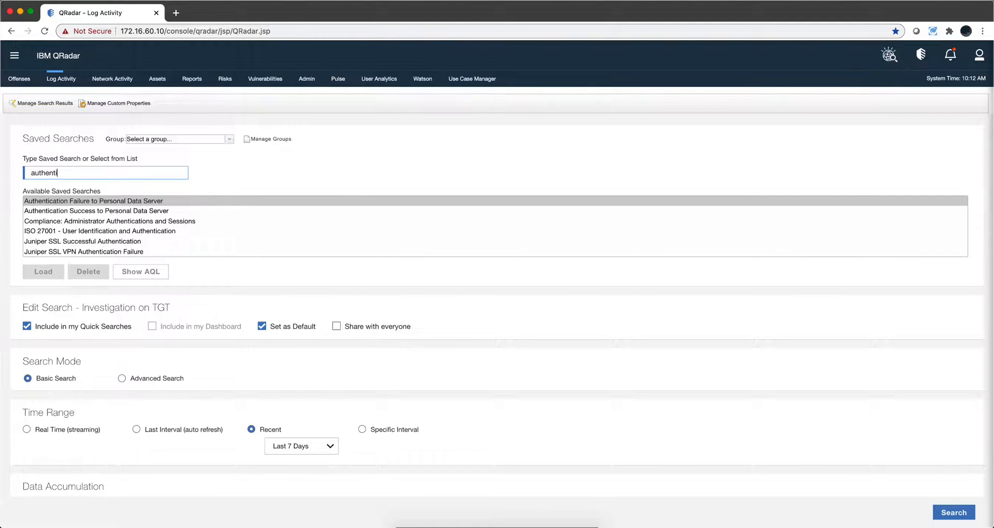
text(cation)
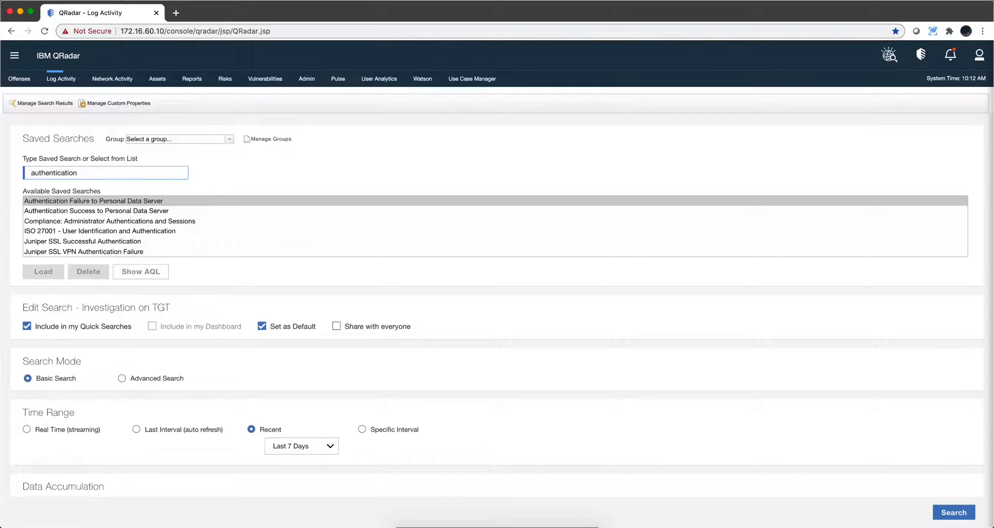
text(suc)
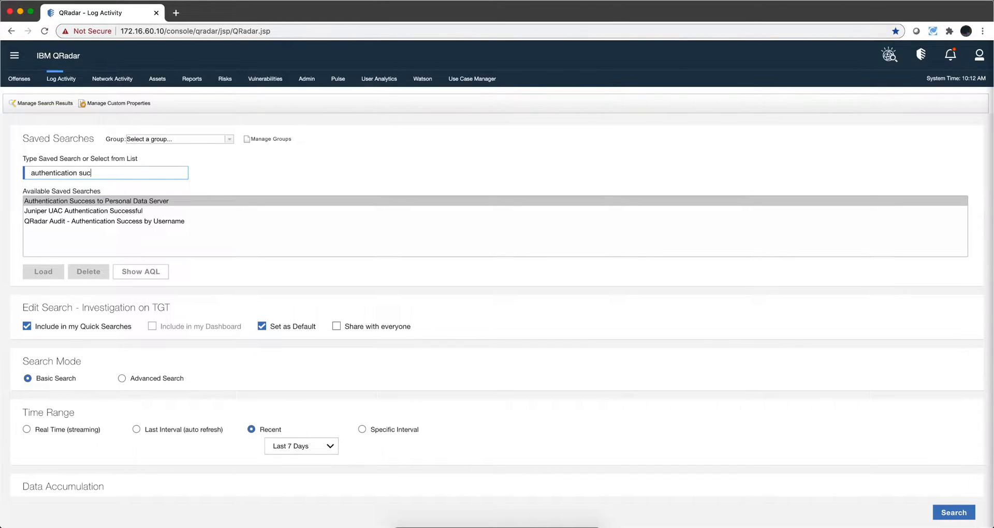
click(105, 220)
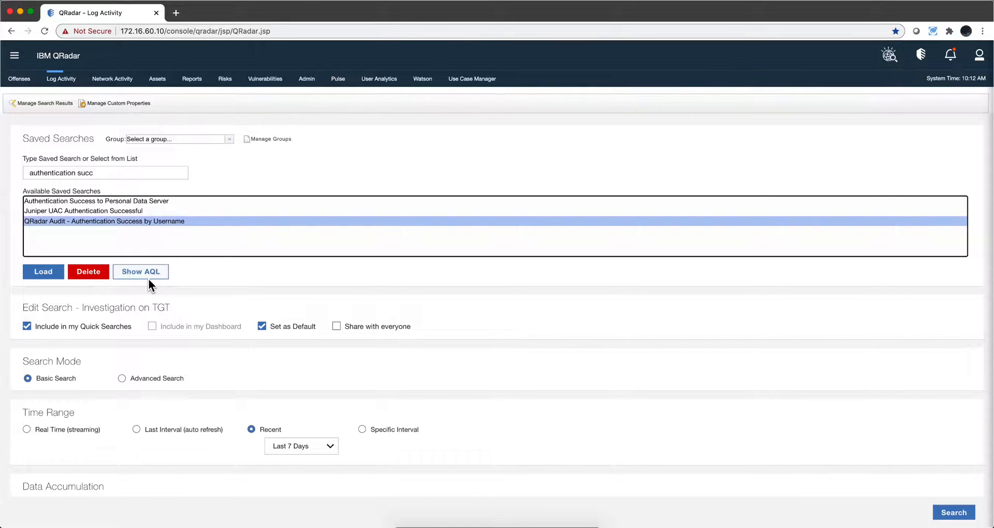
Step: Show the AQL SELECT query behind the Authentication Success by Username saved search
click(140, 272)
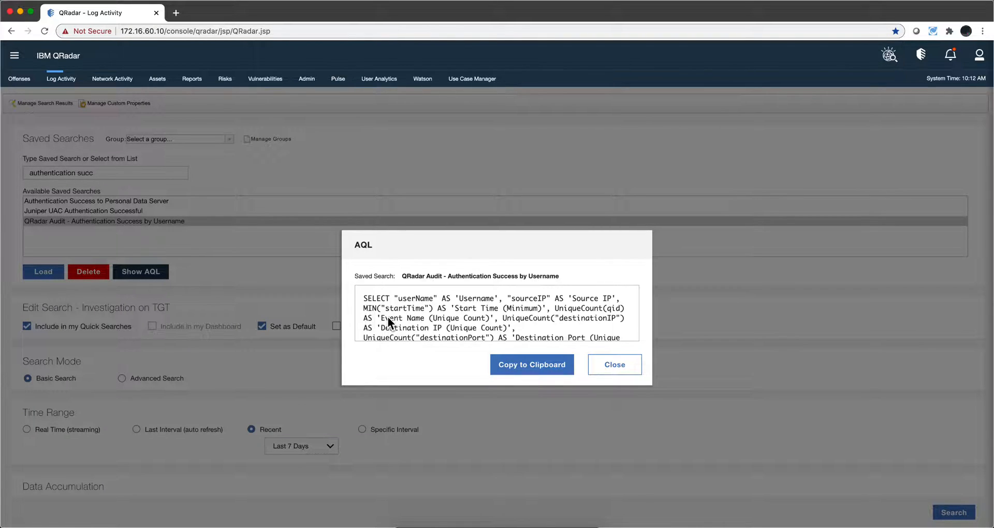
mouse_move(450, 319)
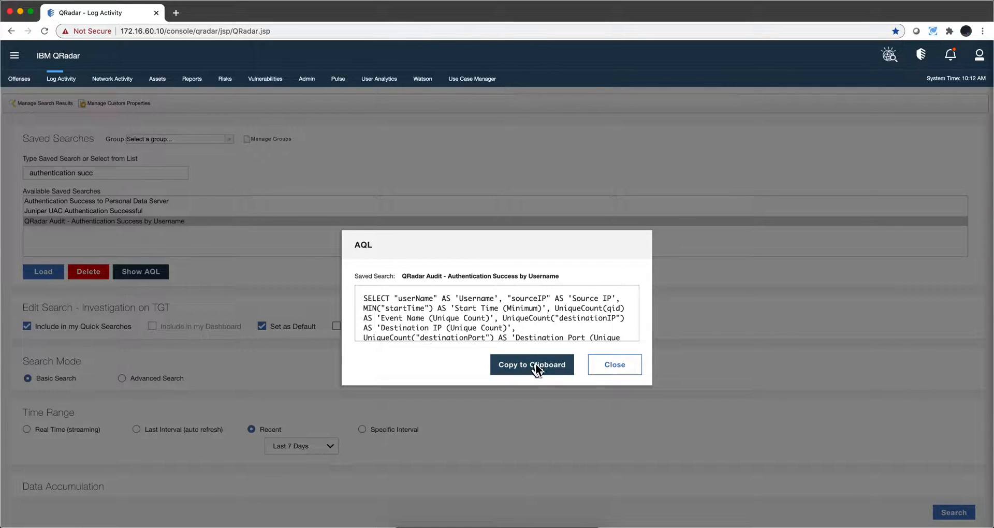
Step: Copy the AQL query to the clipboard and go to the Pulse dashboards
click(612, 364)
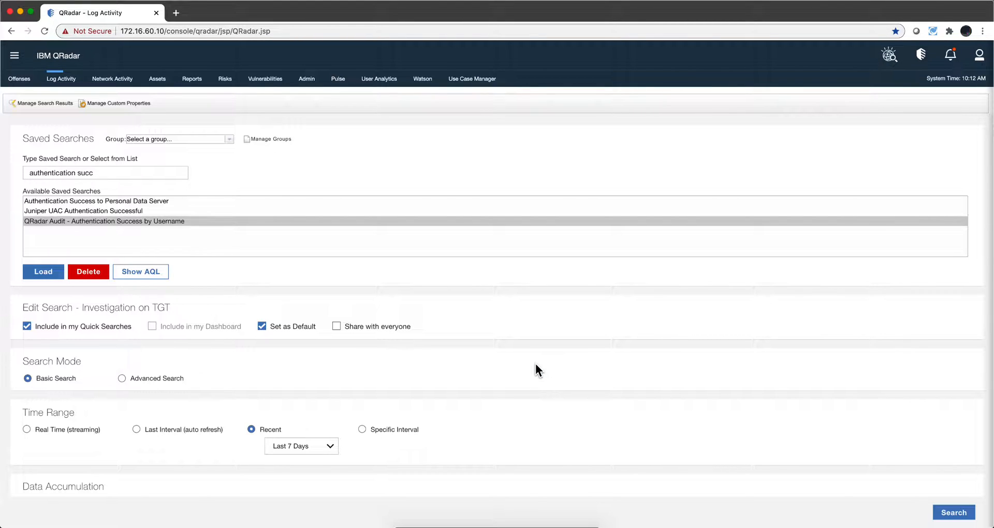
mouse_move(395, 101)
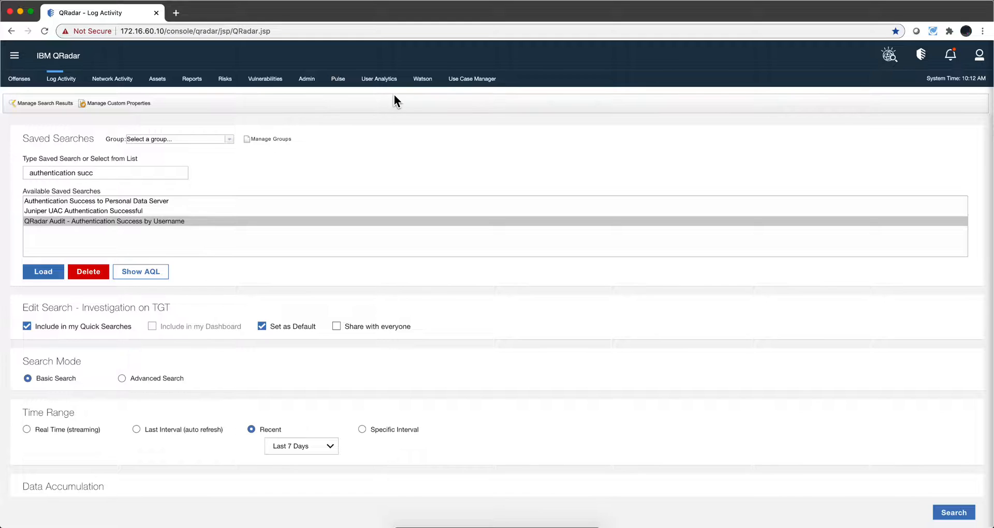
click(337, 79)
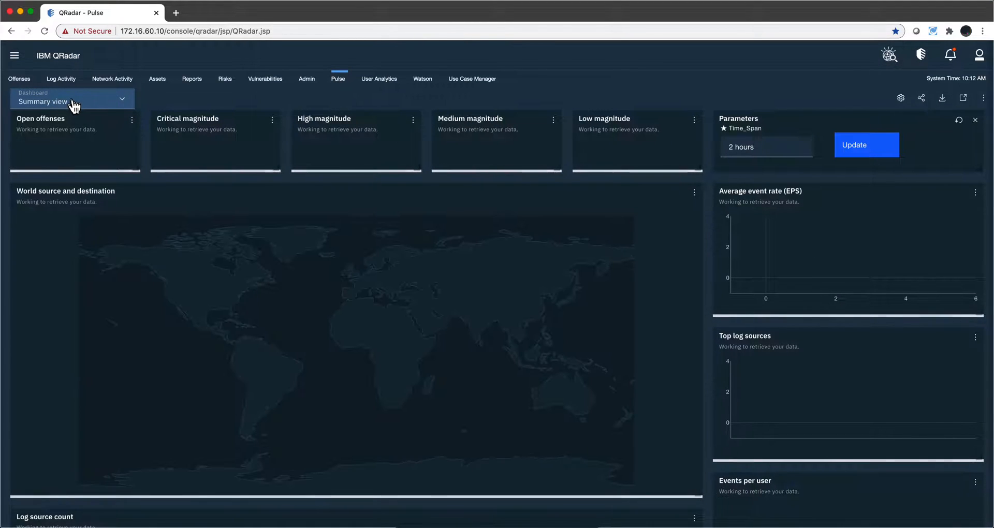
Step: Start a new blank Pulse dashboard from the dashboard list
click(71, 100)
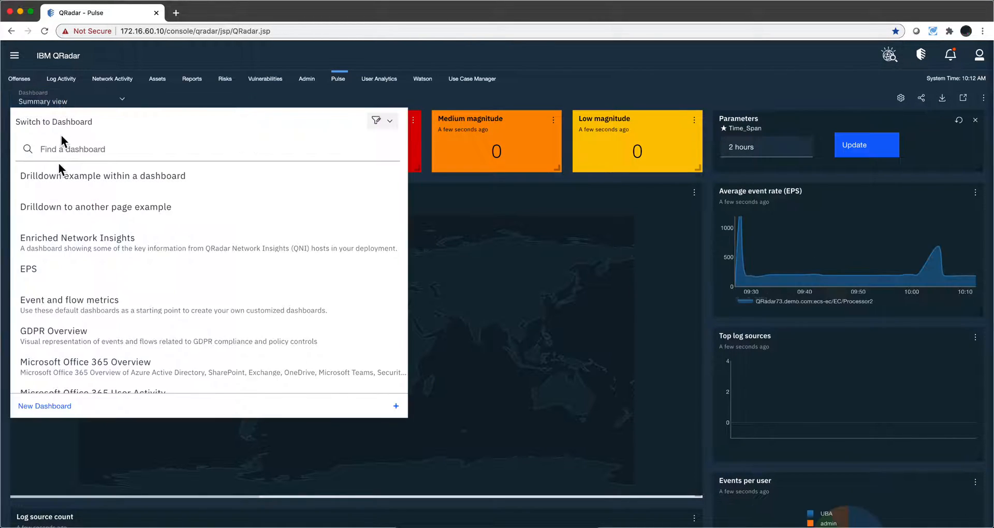
click(44, 406)
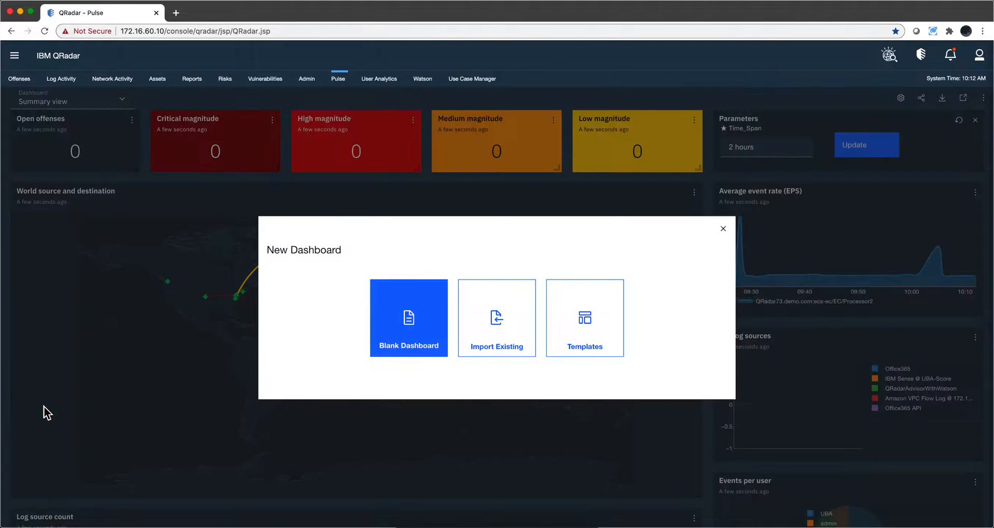
click(408, 318)
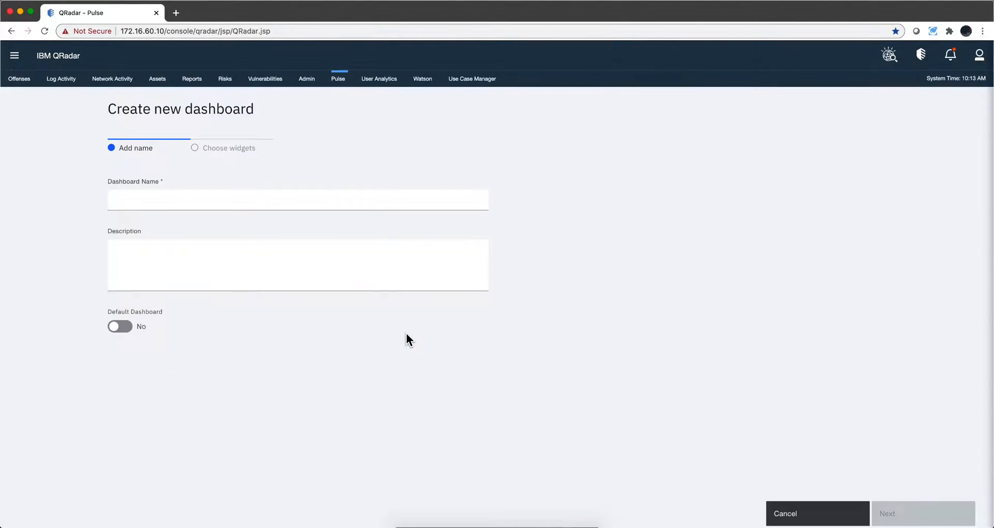
mouse_move(179, 176)
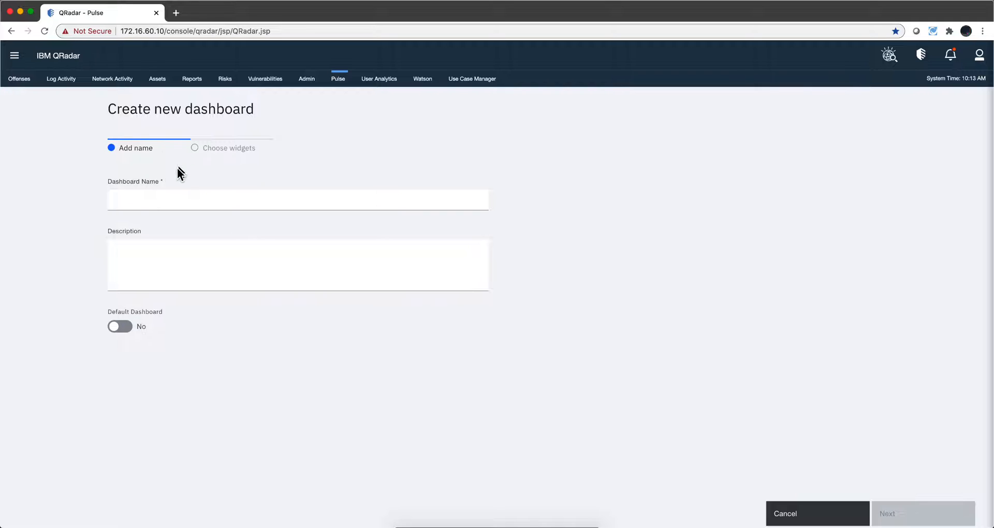
Step: Name the dashboard 'Qradar Authentication' and continue to widget selection
click(297, 200)
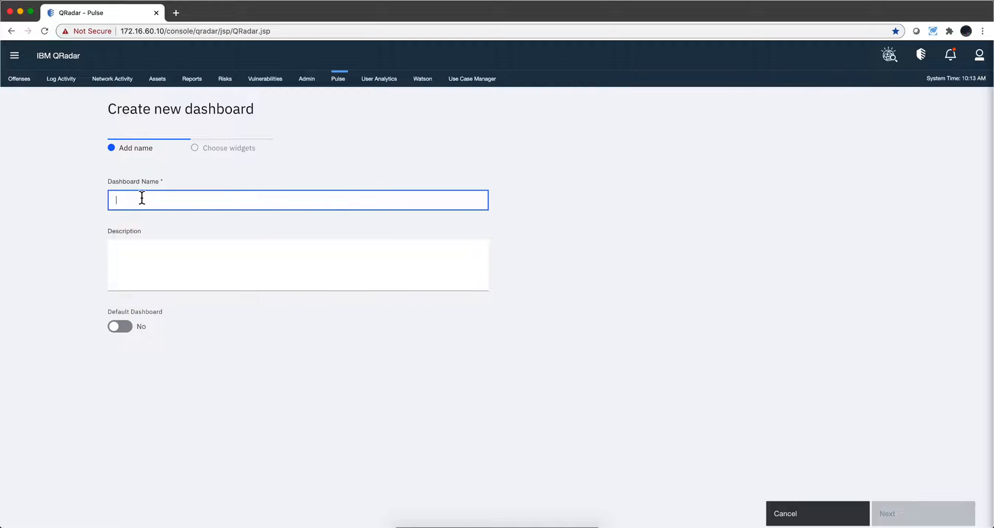
text(Qradar A)
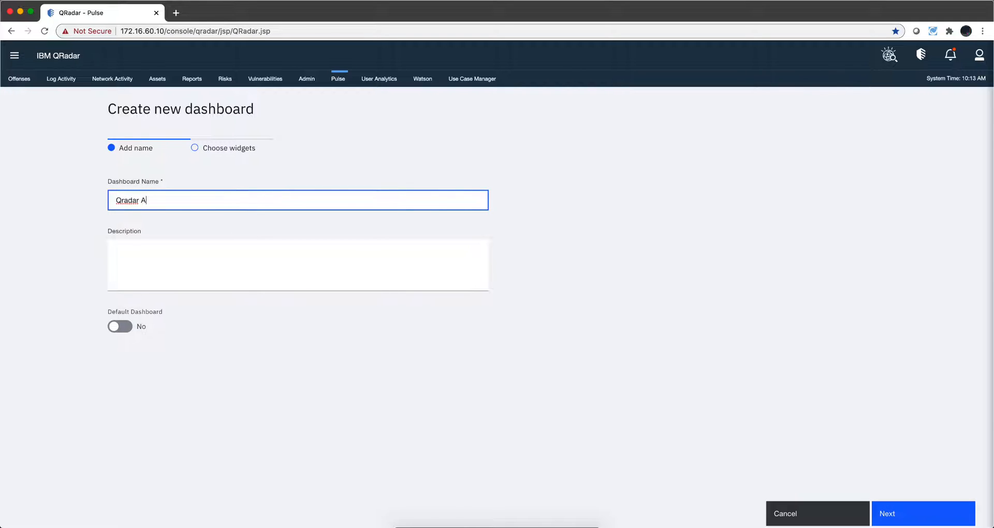
text(uthenticati)
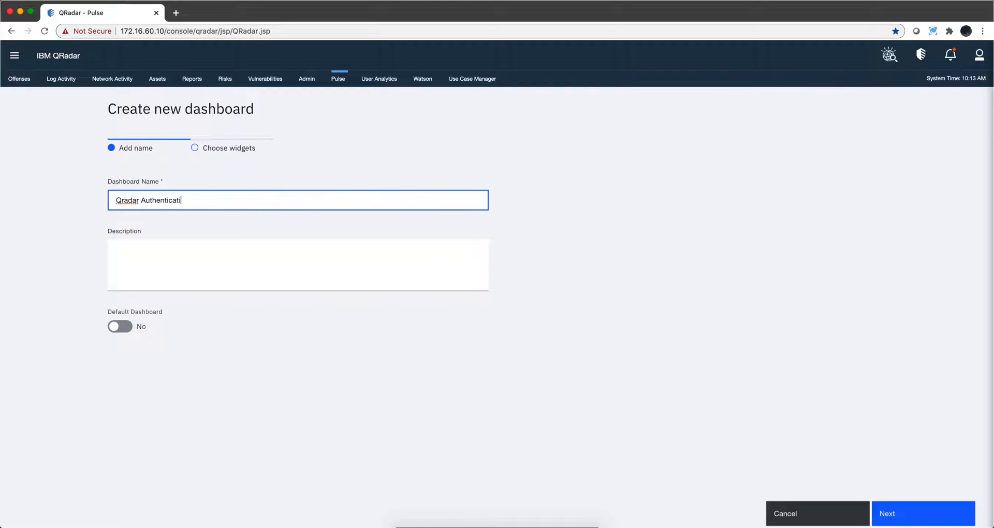
text(on)
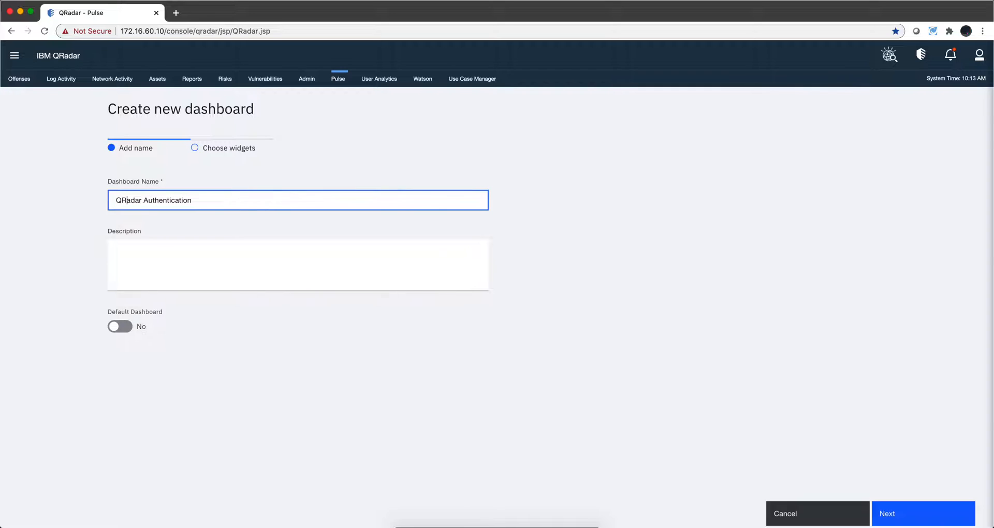
click(297, 264)
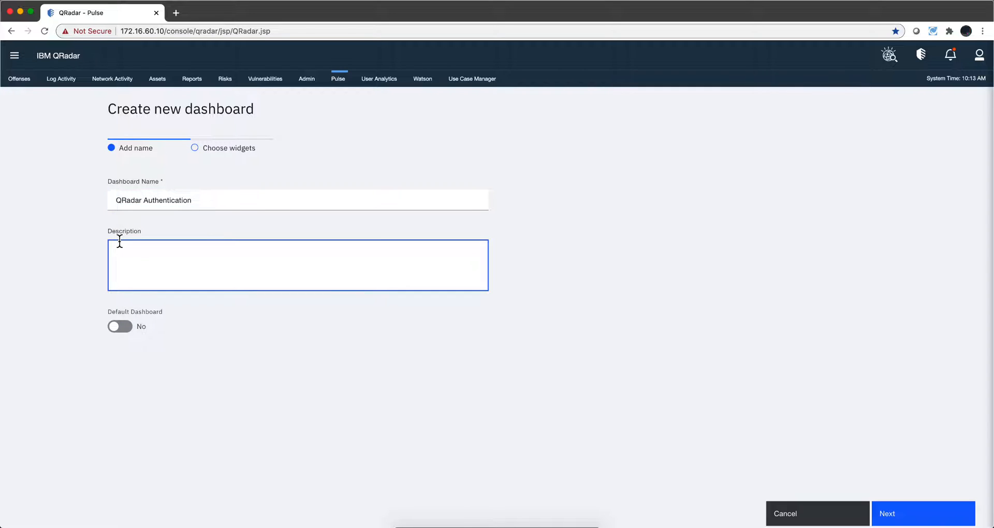
mouse_move(714, 416)
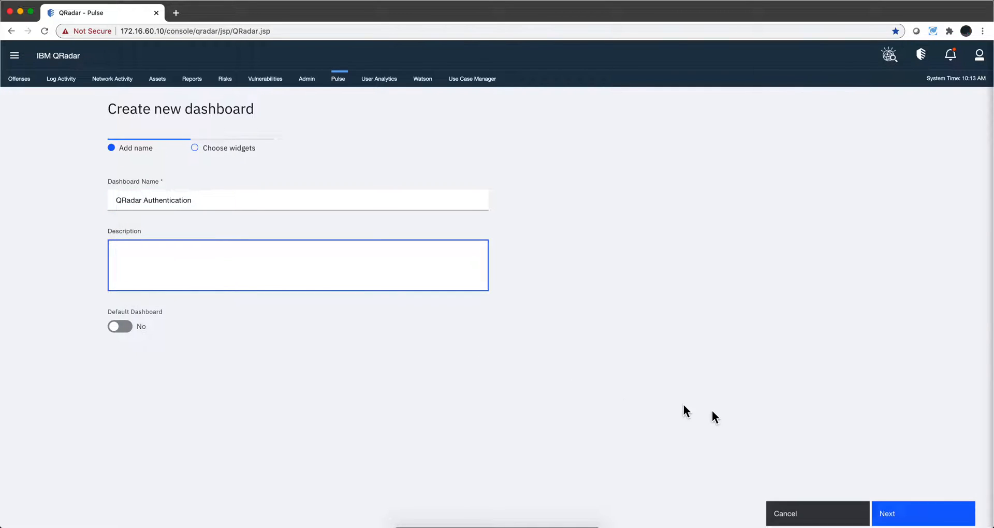
click(922, 513)
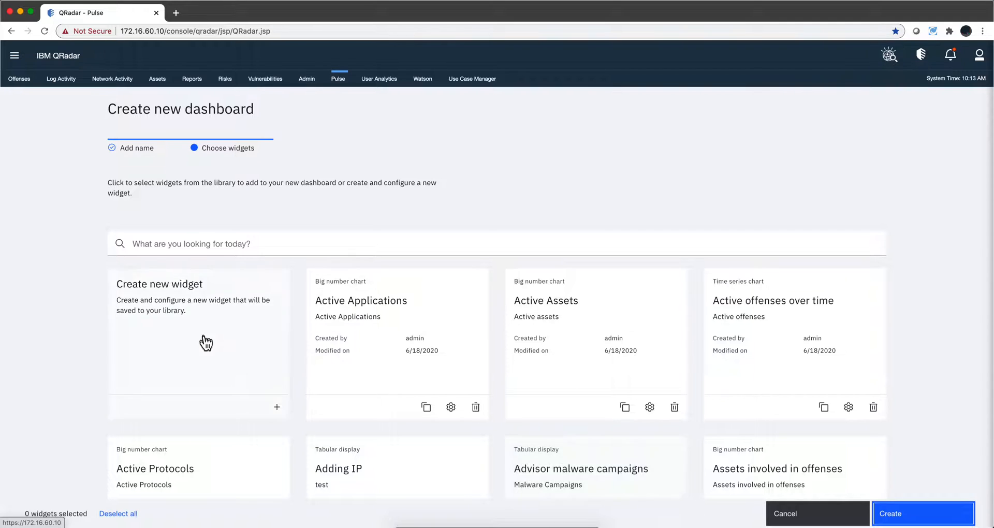
Step: Create a new dashboard widget named 'Part one'
click(199, 342)
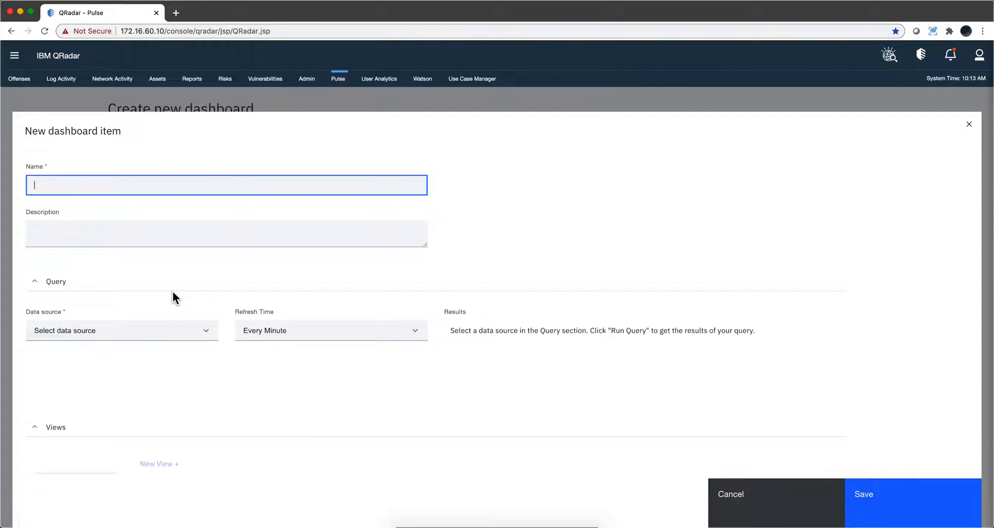
text(Part)
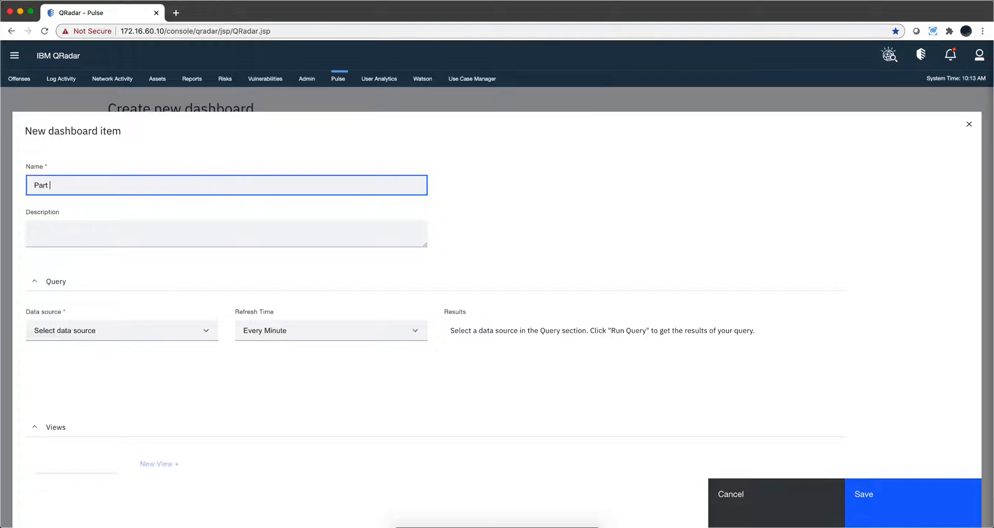
text(one)
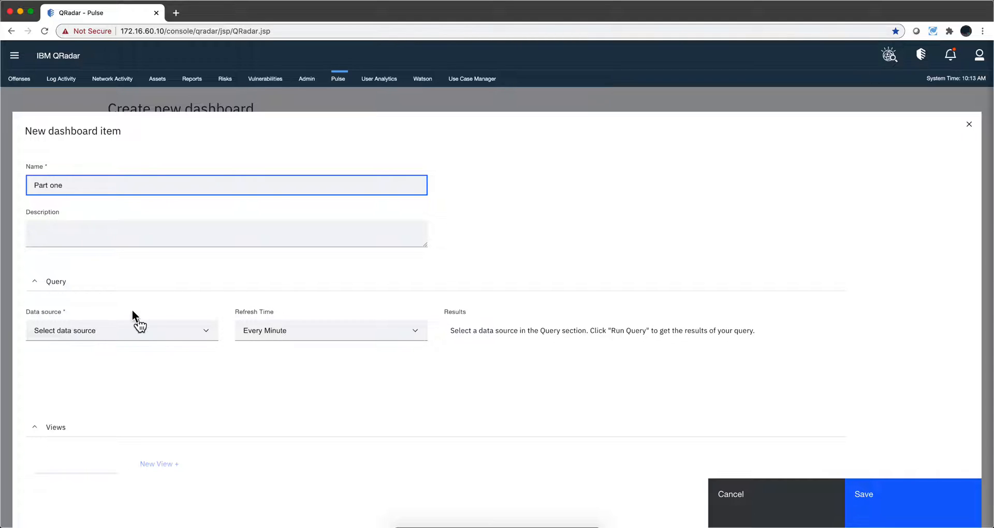
Step: Use AQL as the widget's data source and run the pasted authentication query
click(121, 331)
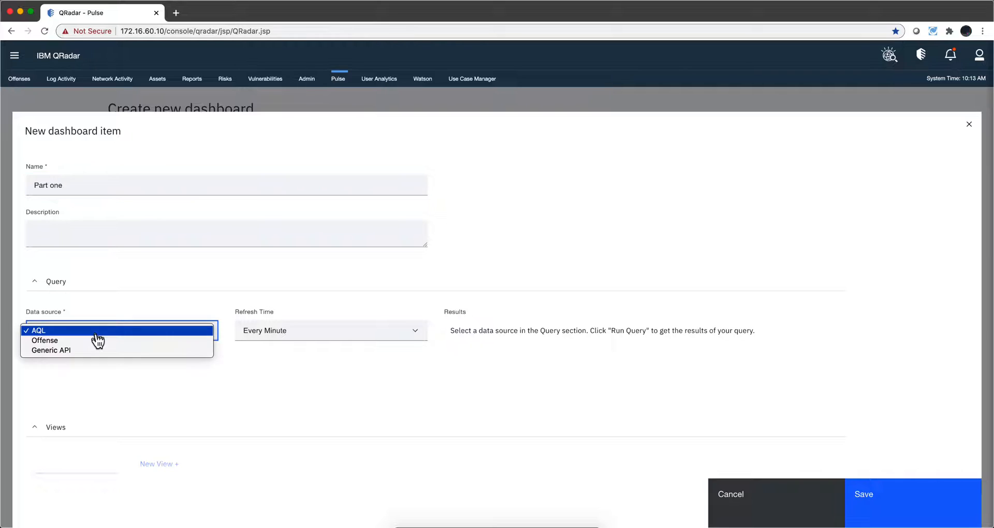
mouse_move(53, 339)
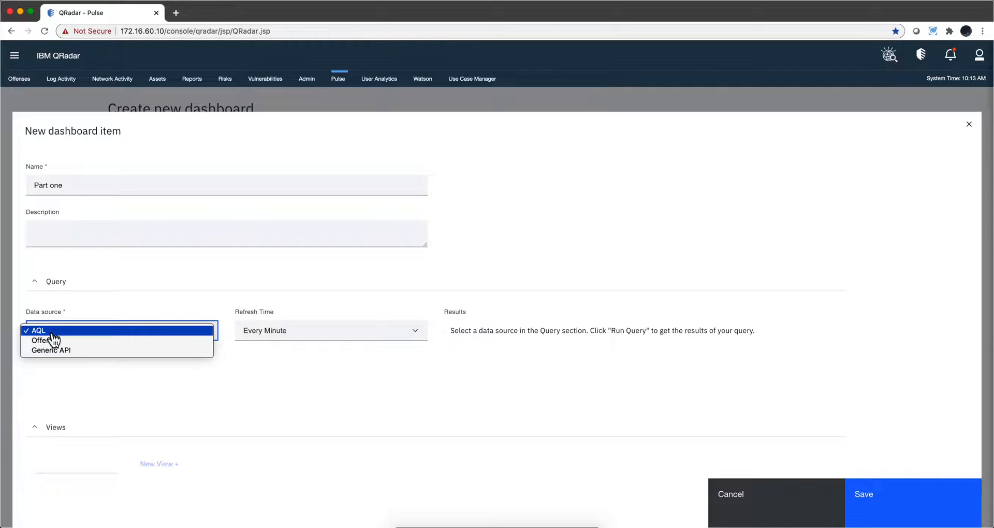
click(38, 330)
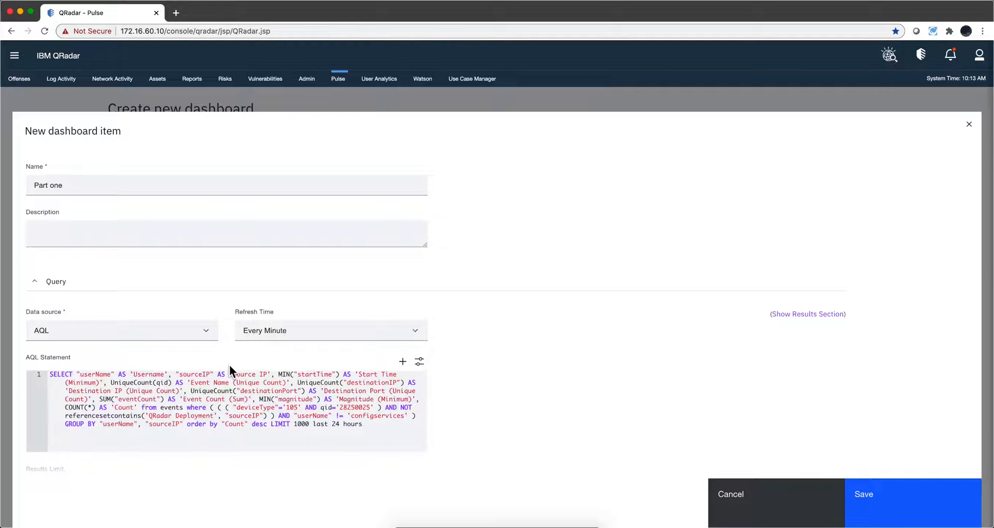
scroll(down, 3)
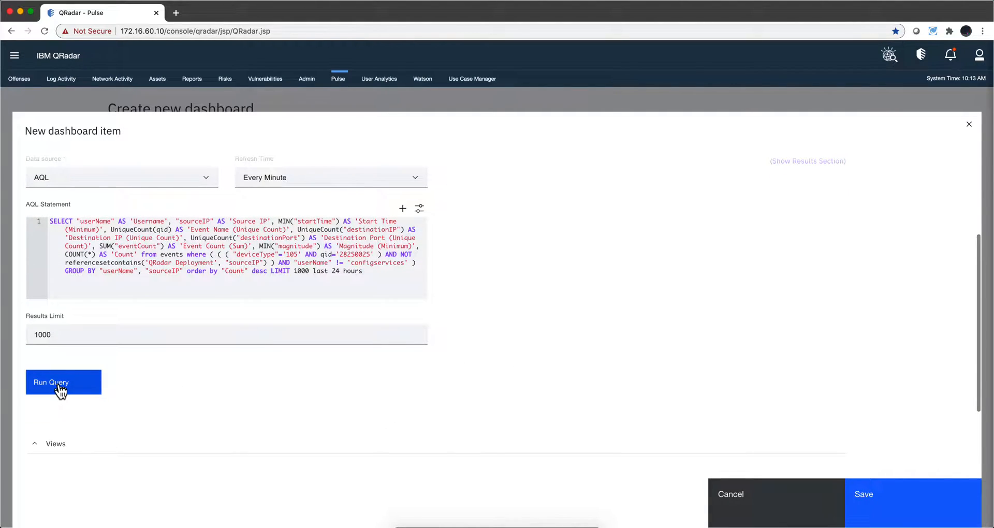
click(63, 382)
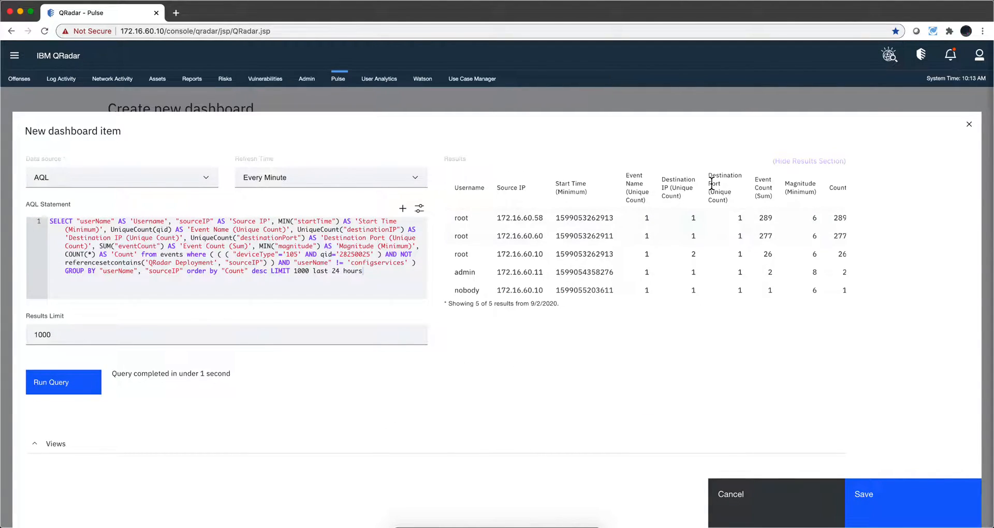
mouse_move(695, 292)
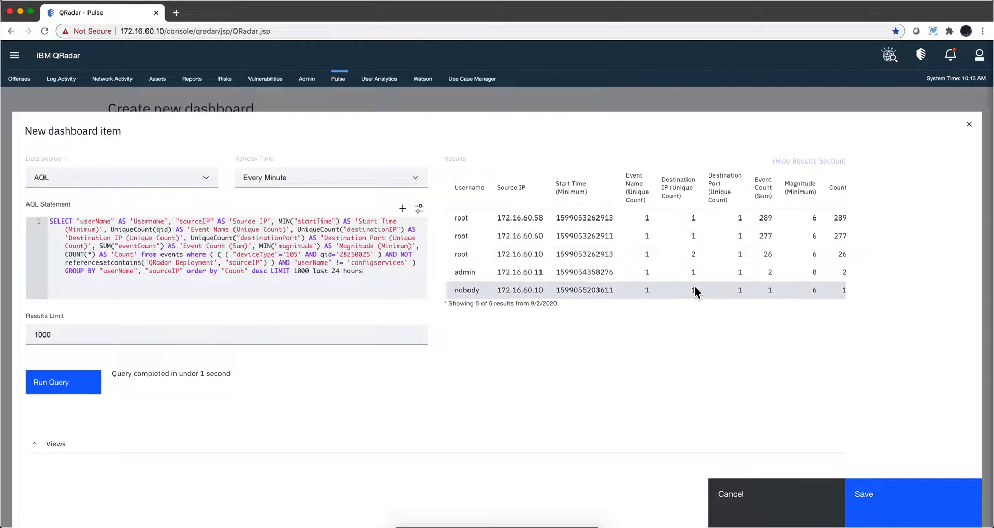
Step: Add a view named 'View 1' showing the results as a Tabular Display
scroll(down, 3)
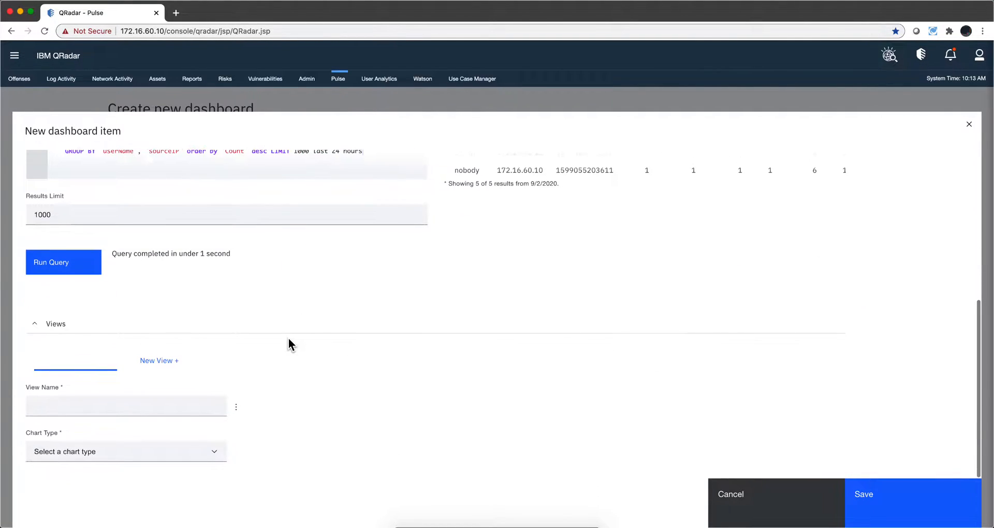
mouse_move(134, 380)
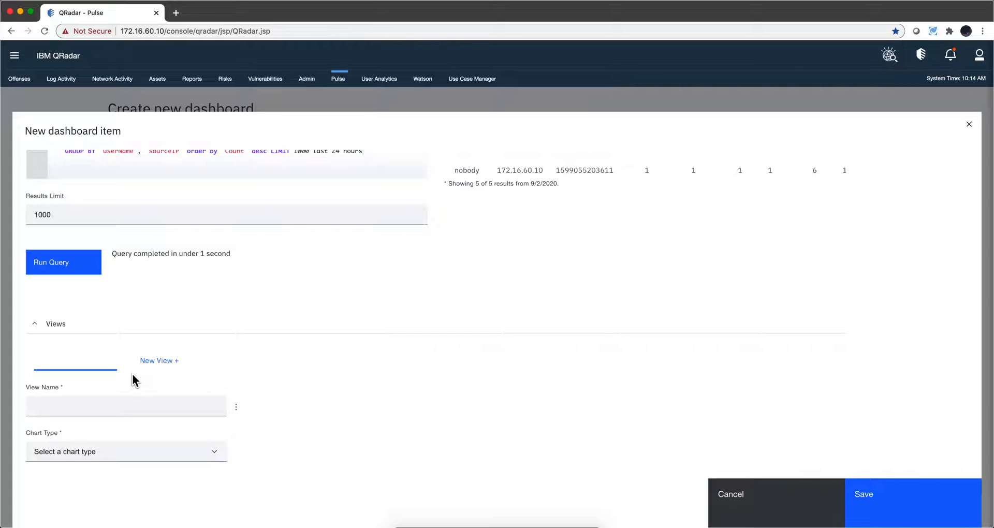
mouse_move(95, 386)
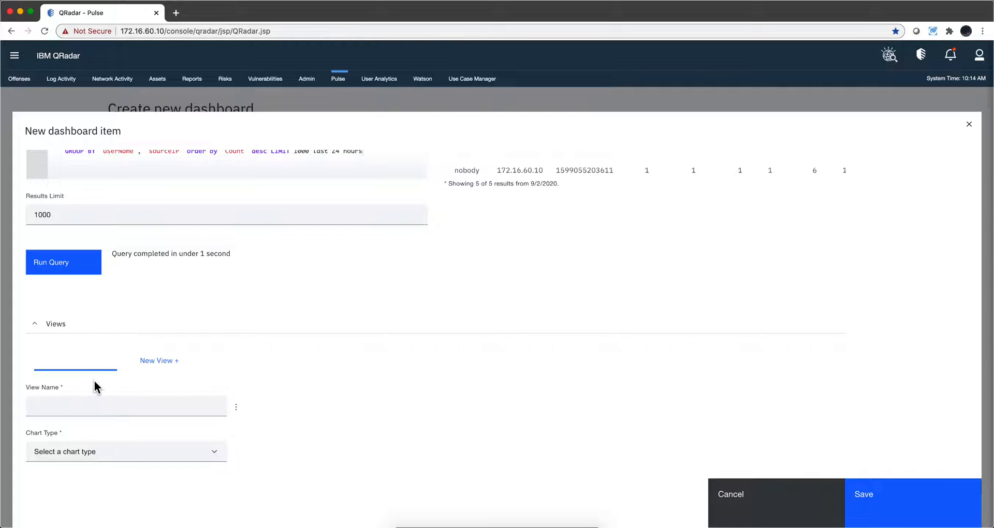
mouse_move(74, 400)
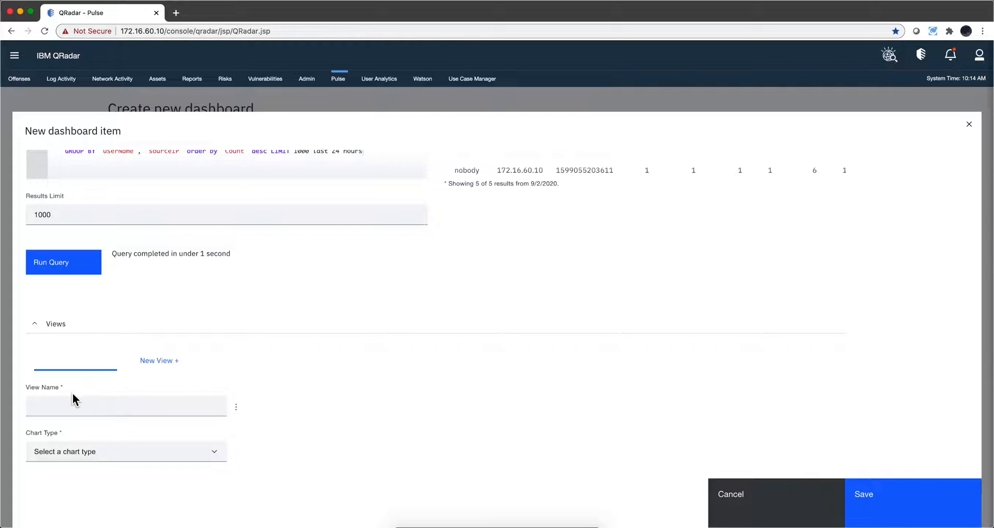
click(125, 406)
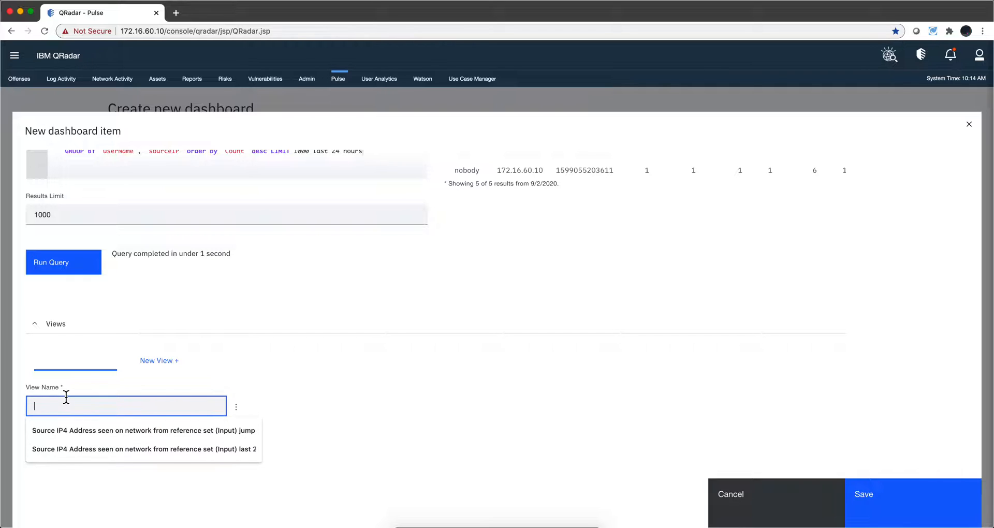
text(V)
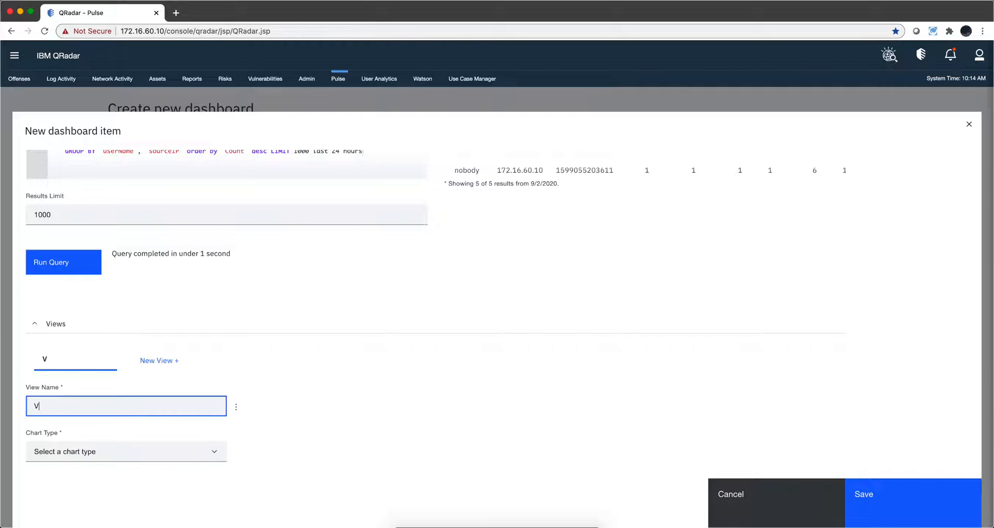
text(iew 1)
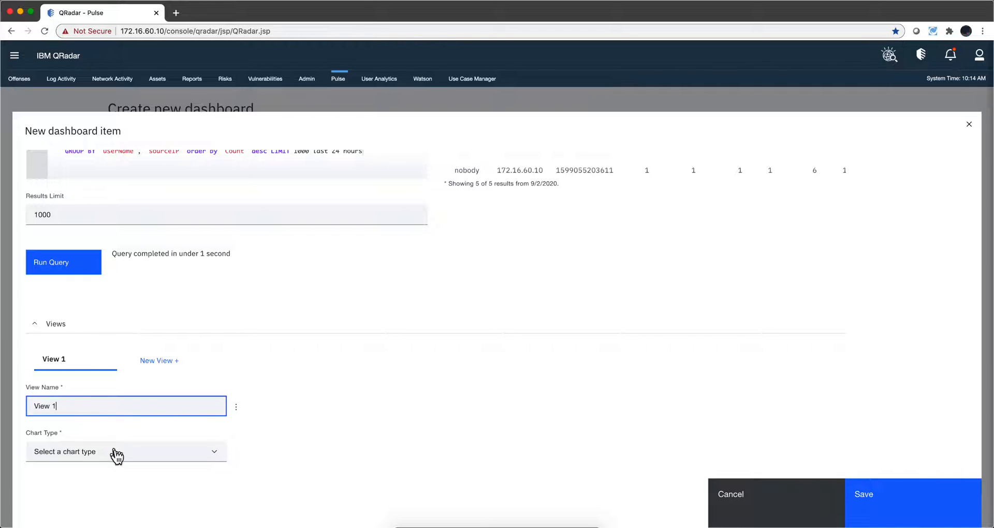
click(125, 451)
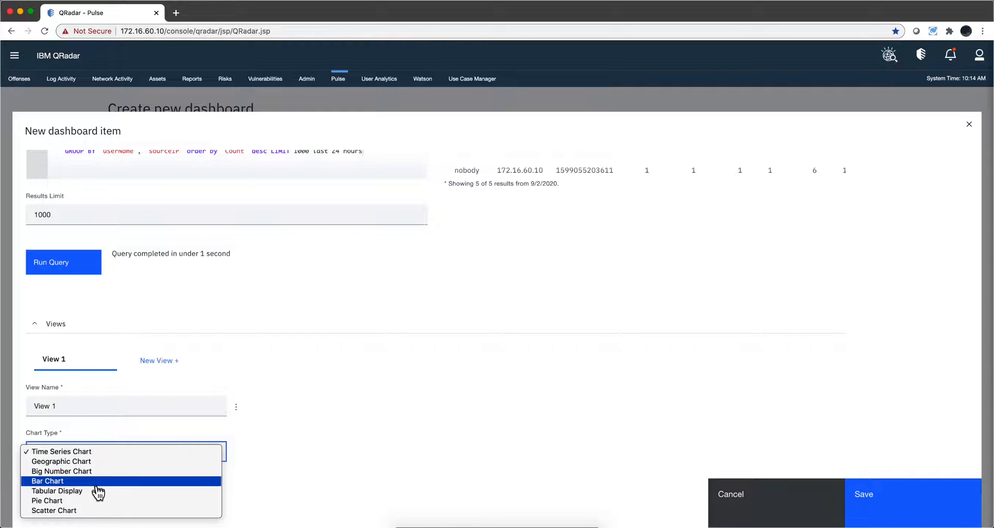
click(56, 490)
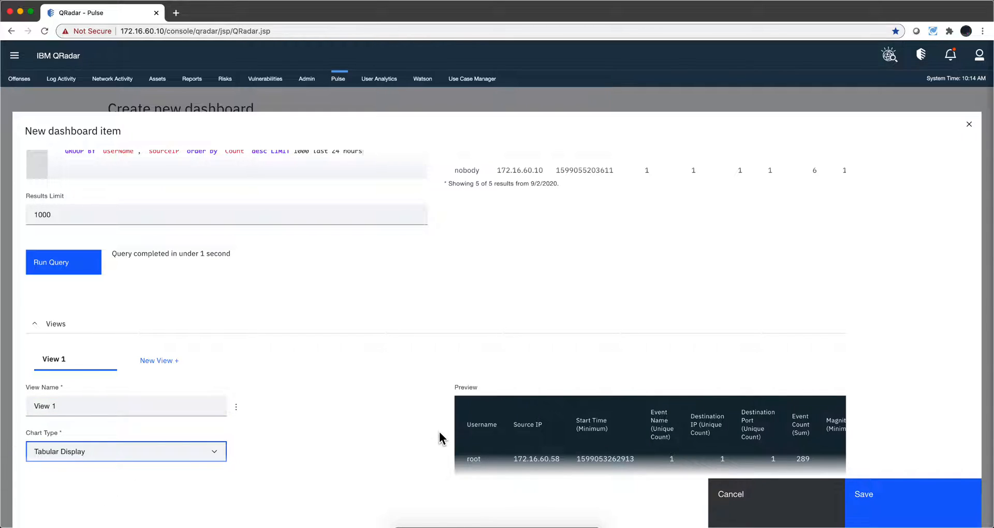
scroll(down, 3)
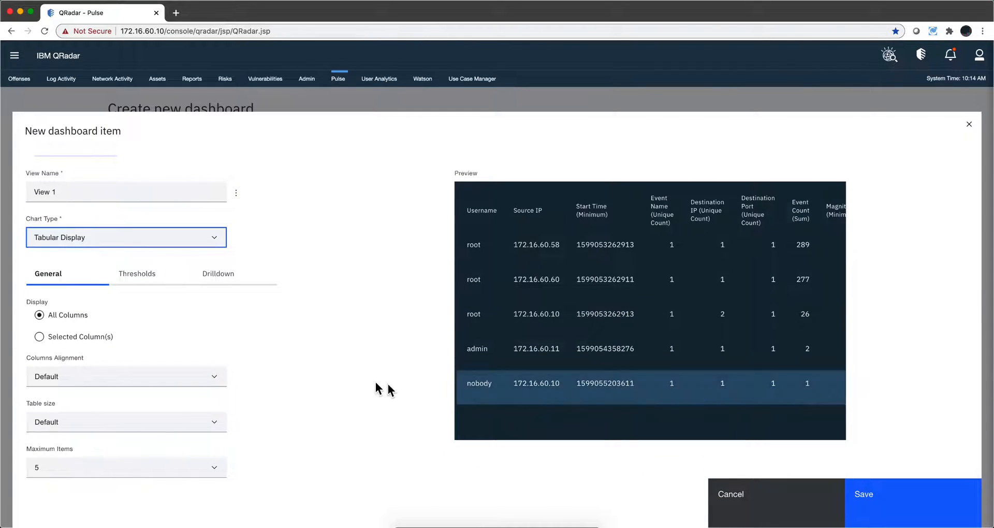
mouse_move(128, 376)
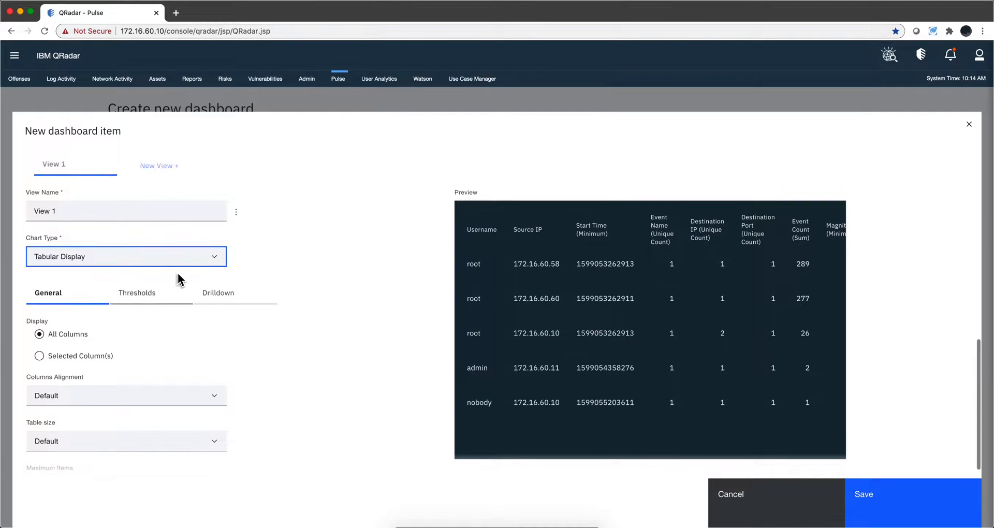
Step: Preview View 1 as a pie chart labelled by Username and sized by Event Count (Sum)
click(125, 255)
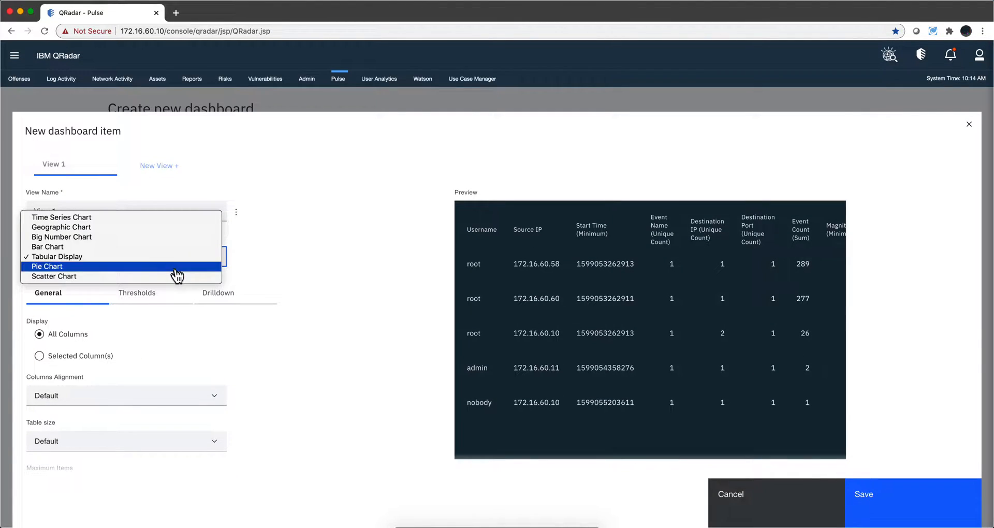
click(47, 266)
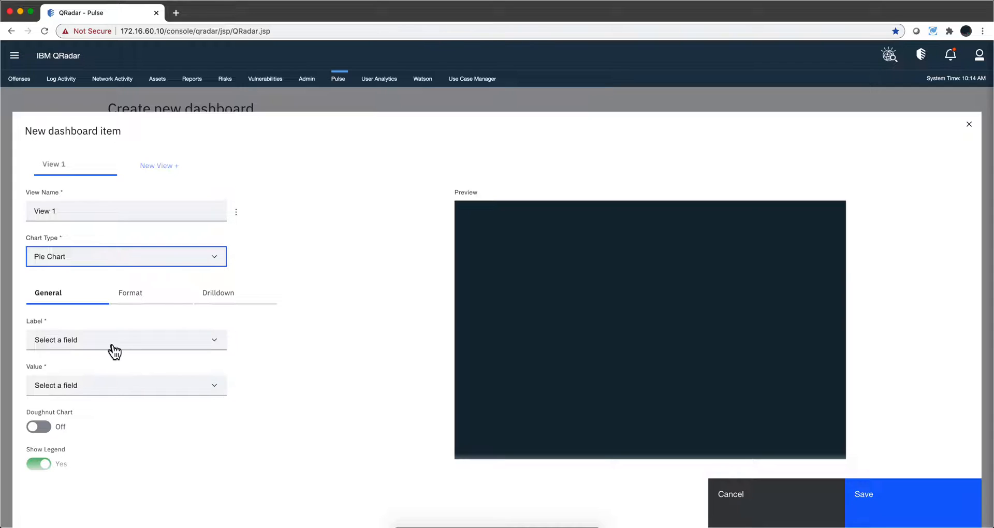
click(125, 340)
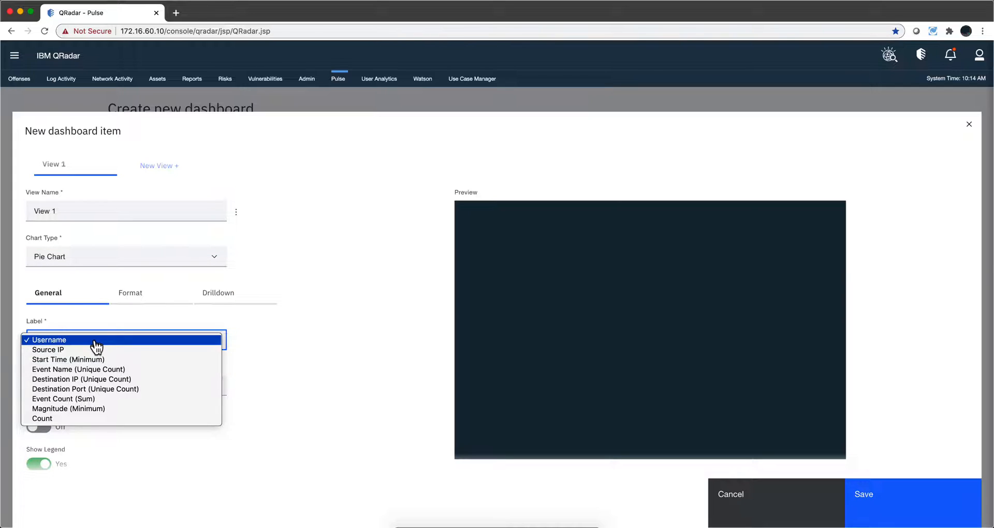
click(48, 339)
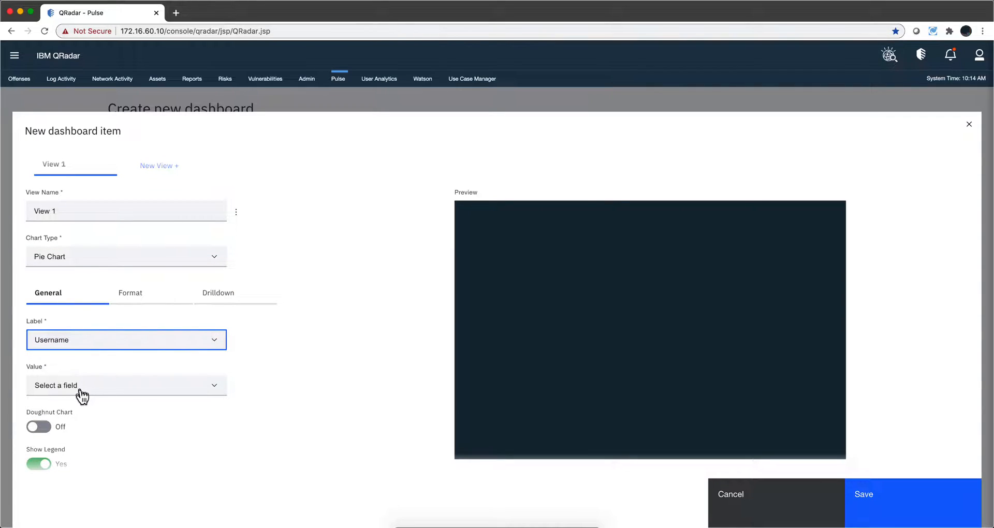
click(125, 385)
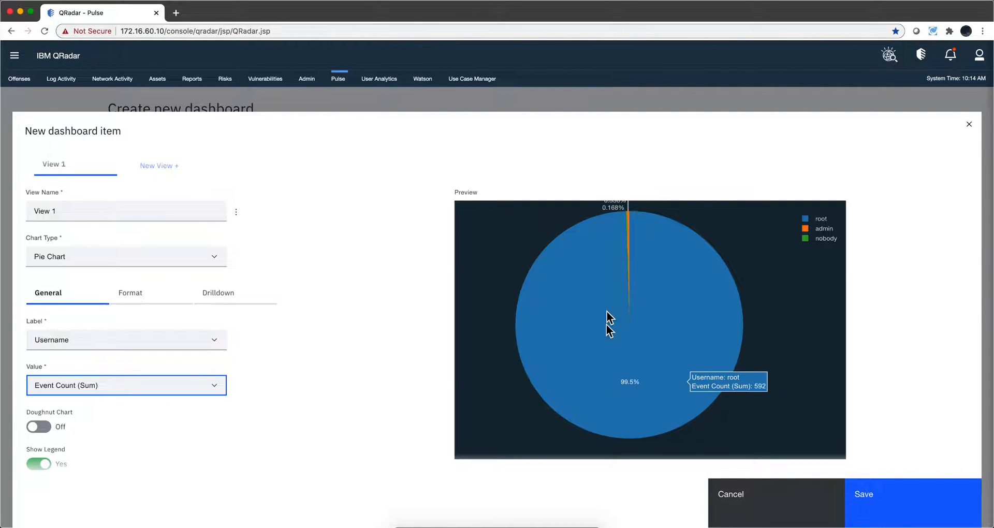
mouse_move(648, 362)
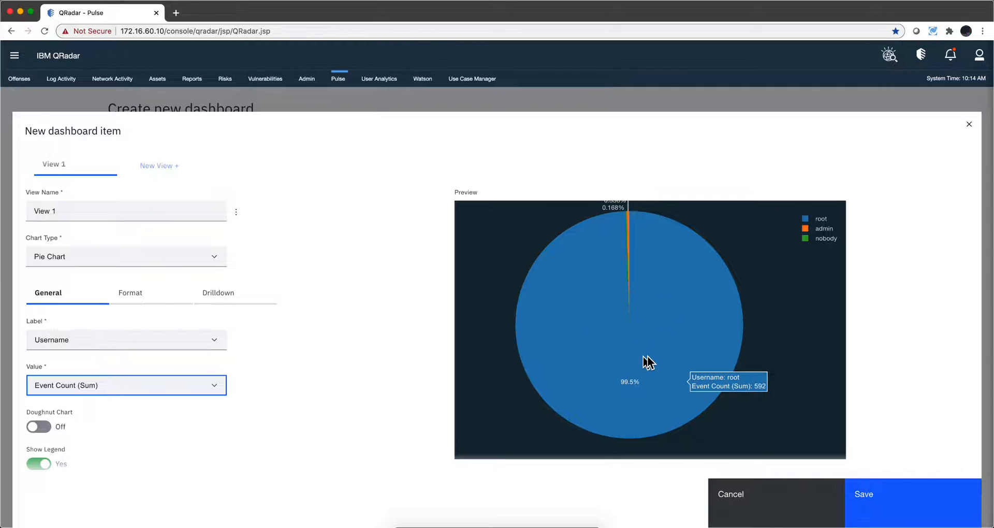
mouse_move(128, 324)
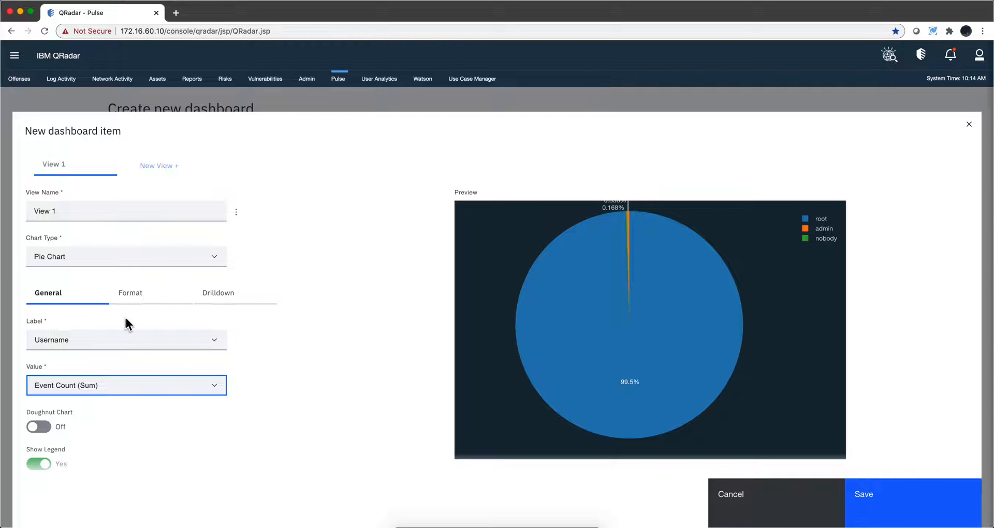
Step: Switch the chart type back to Tabular Display
scroll(down, 3)
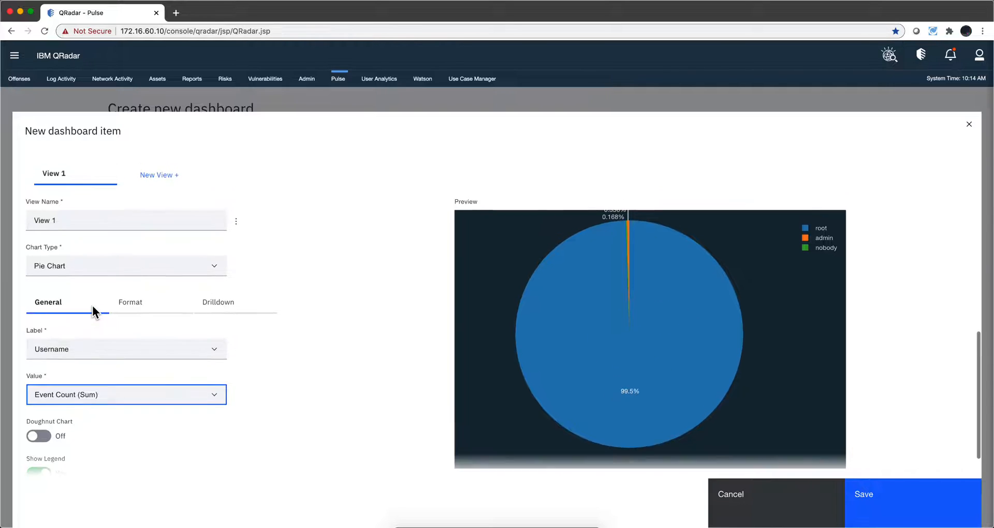
click(126, 266)
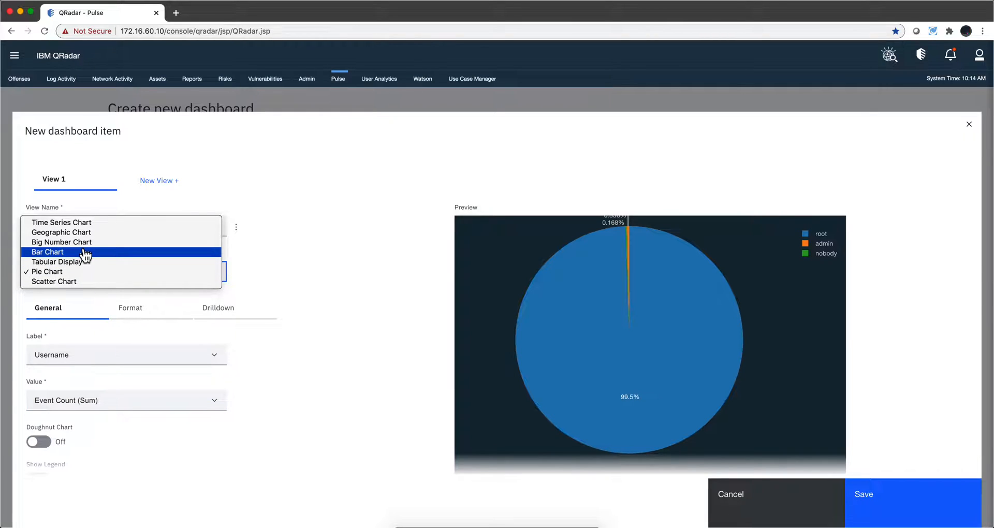
click(46, 271)
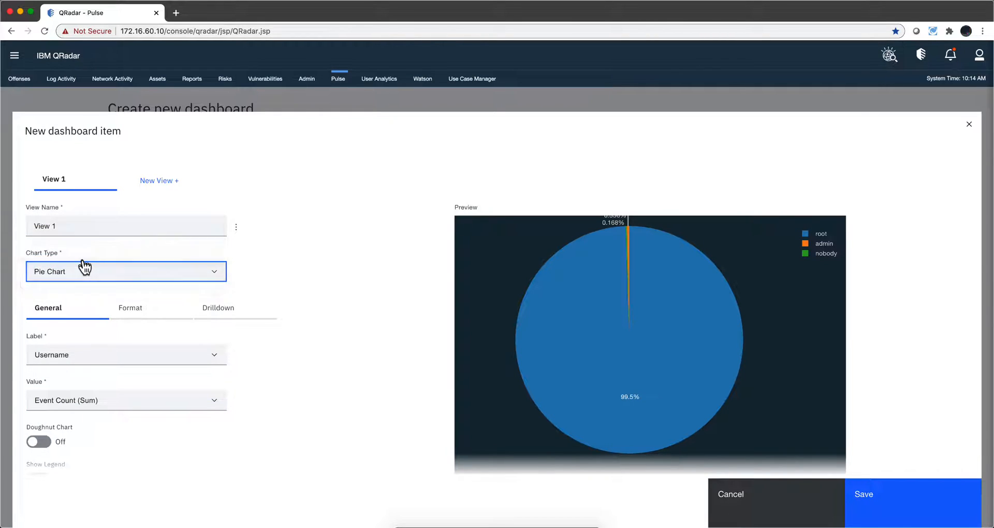
click(125, 271)
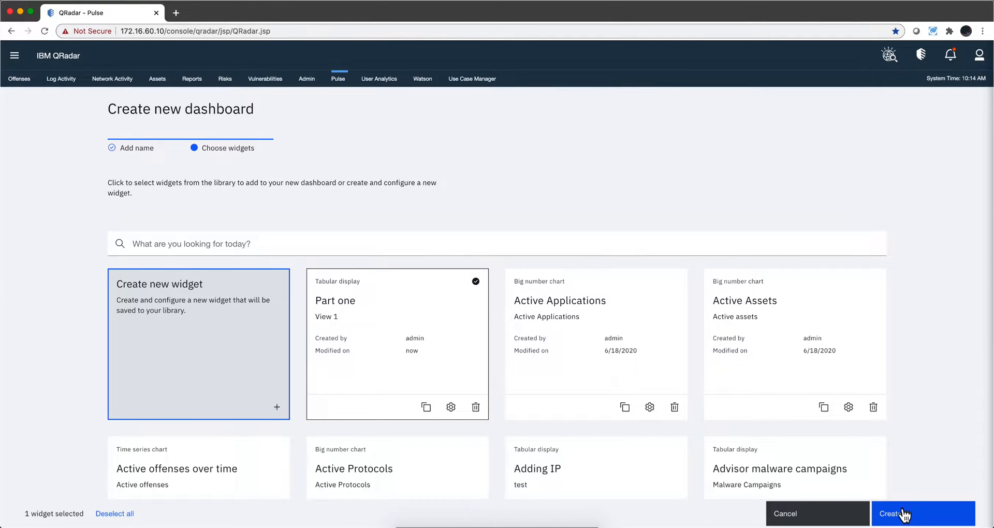
Step: Create the dashboard and review the View 1 table listing the 5 authentication rows
click(922, 514)
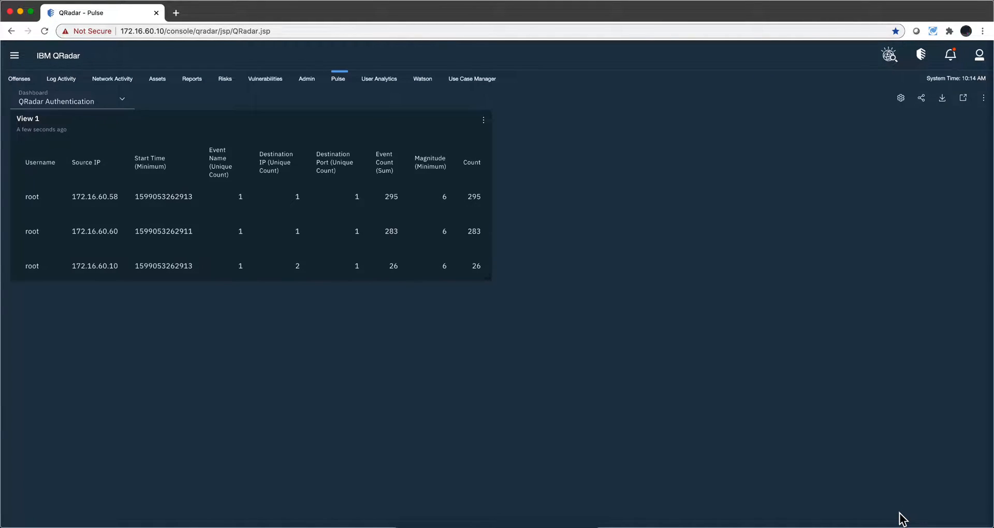
mouse_move(495, 285)
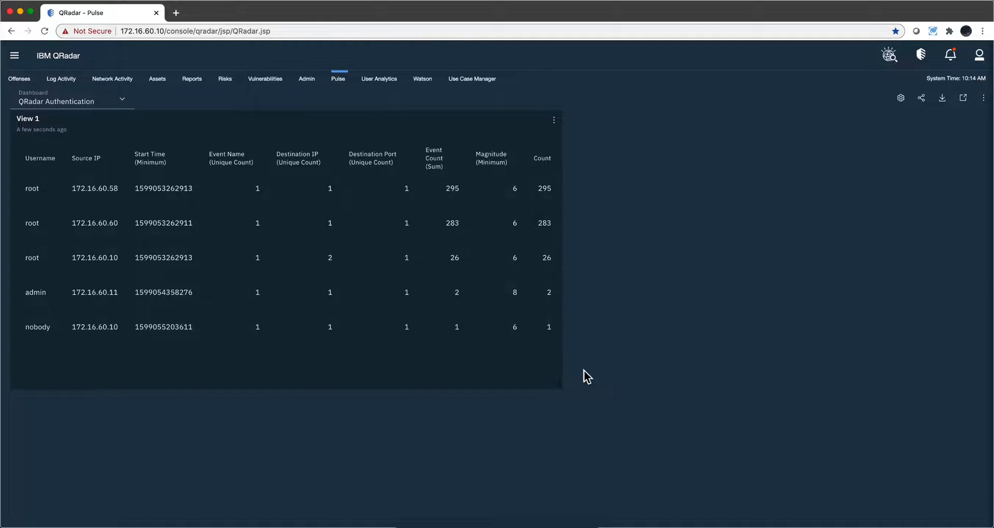
click(453, 258)
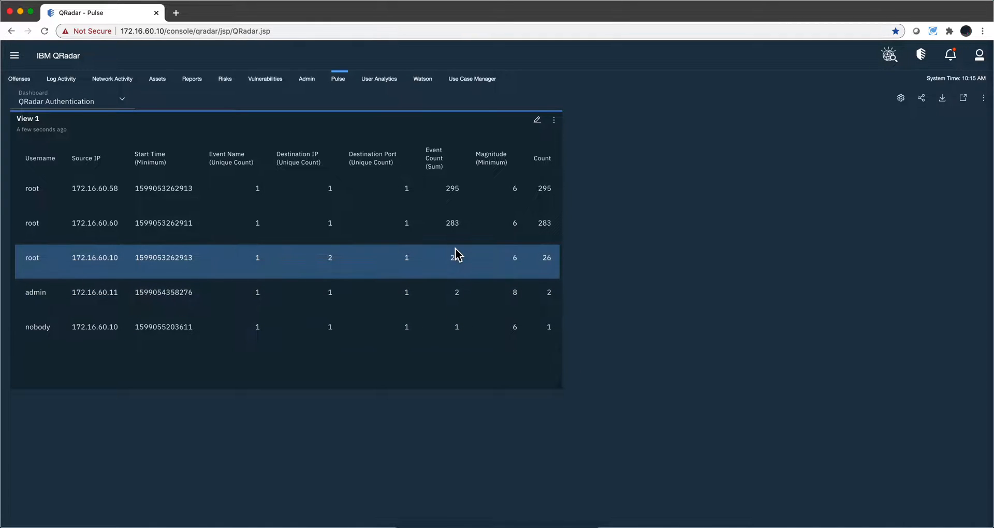
mouse_move(456, 257)
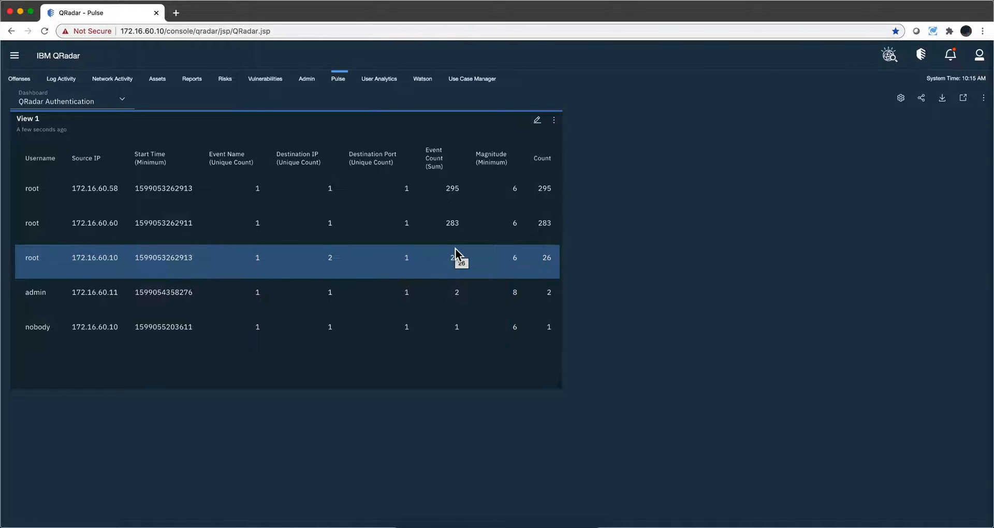
mouse_move(456, 255)
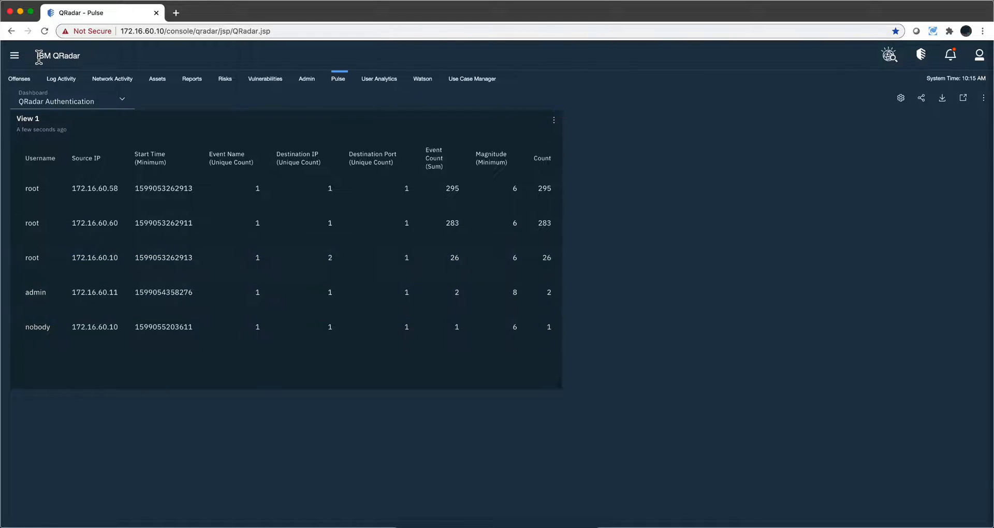
Step: From Log Activity, start editing the current event search via the Search menu
click(61, 79)
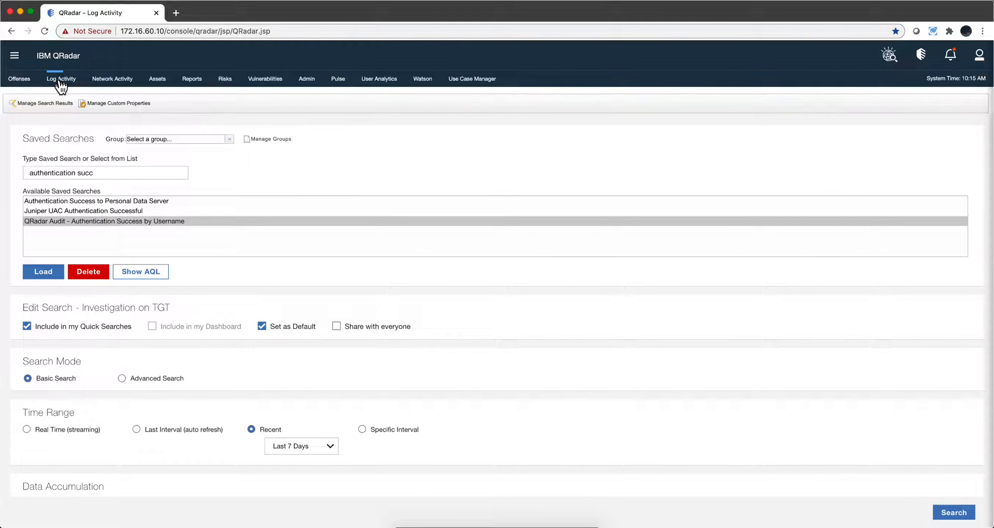
click(43, 271)
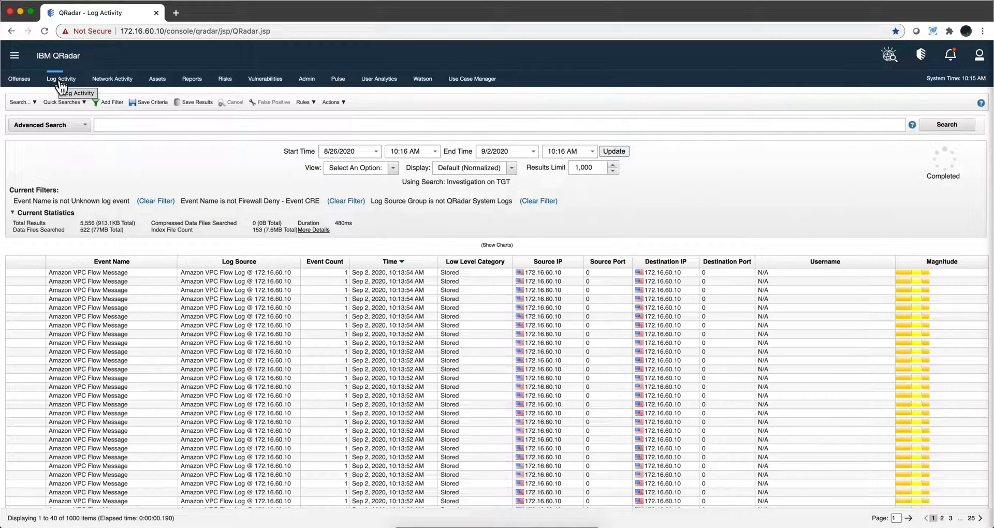
mouse_move(45, 114)
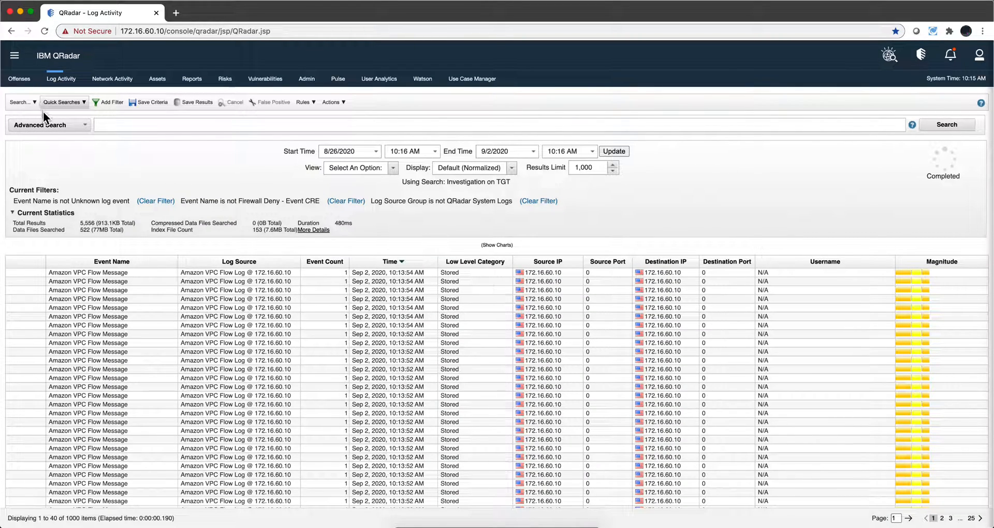
click(21, 103)
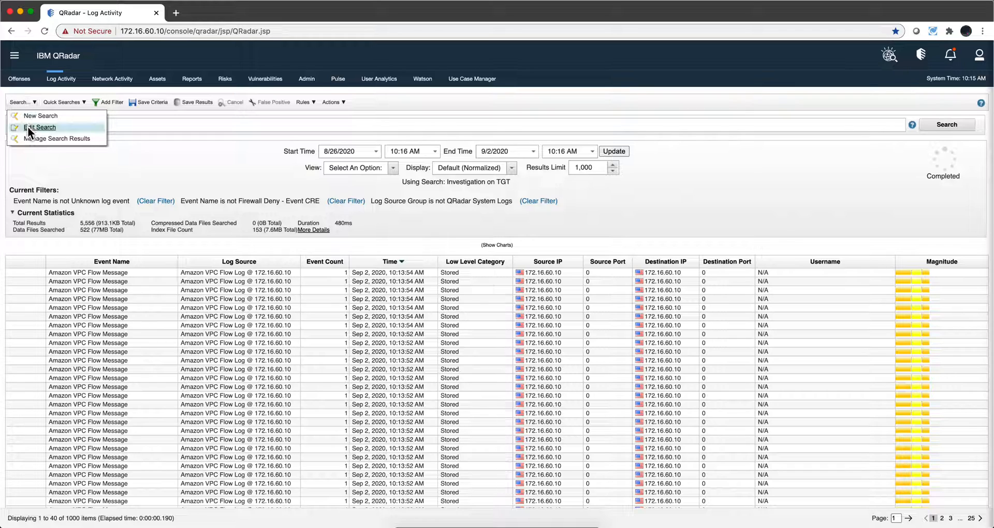
click(38, 127)
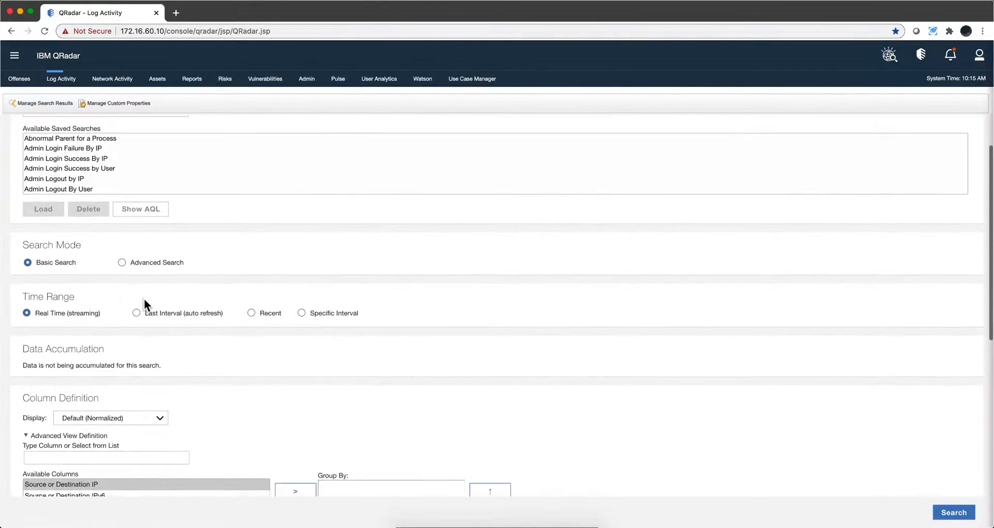
Step: Review the search editor's saved searches, time range and column definition sections
scroll(down, 3)
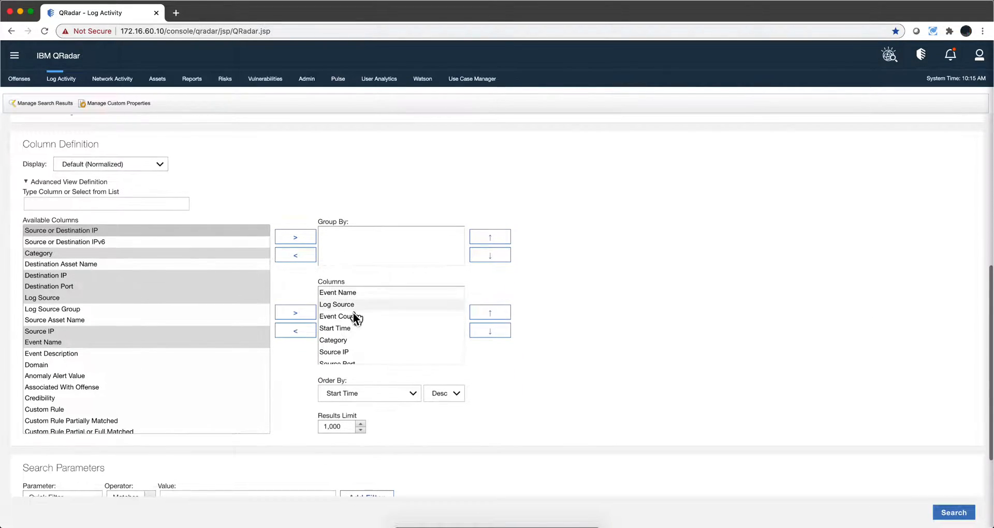
mouse_move(304, 278)
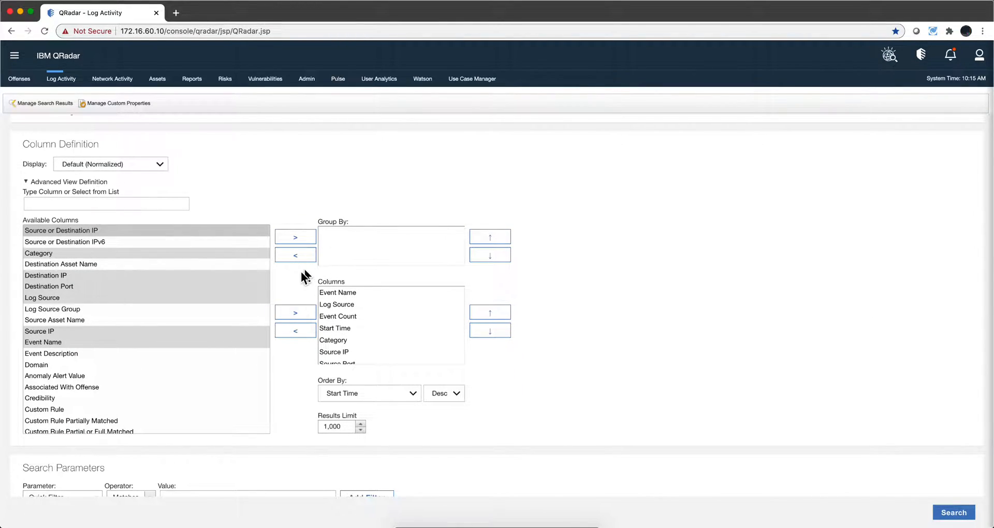
scroll(down, 3)
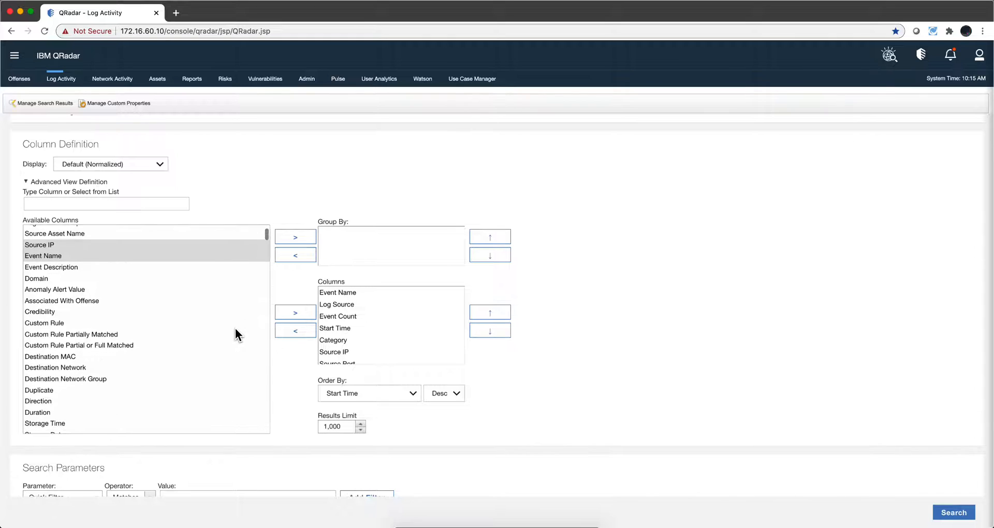
scroll(down, 3)
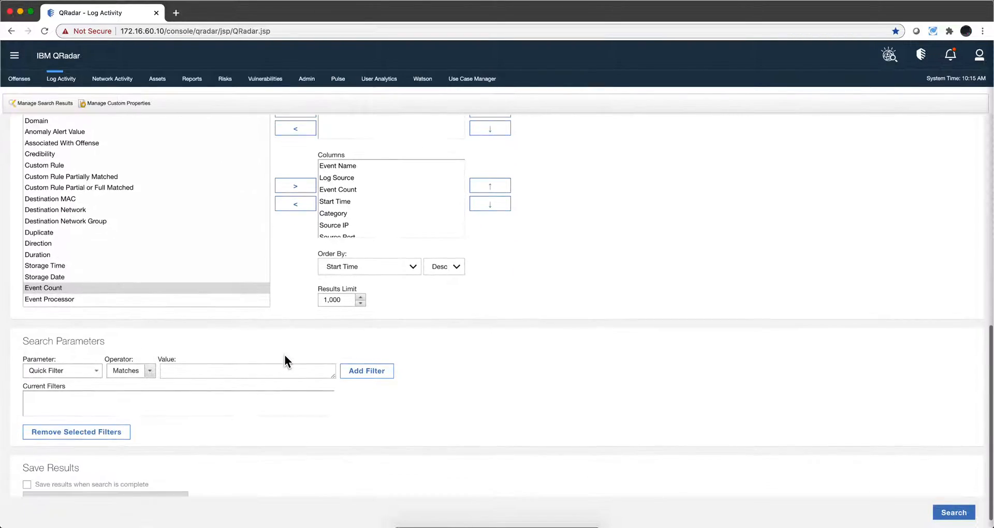
mouse_move(329, 405)
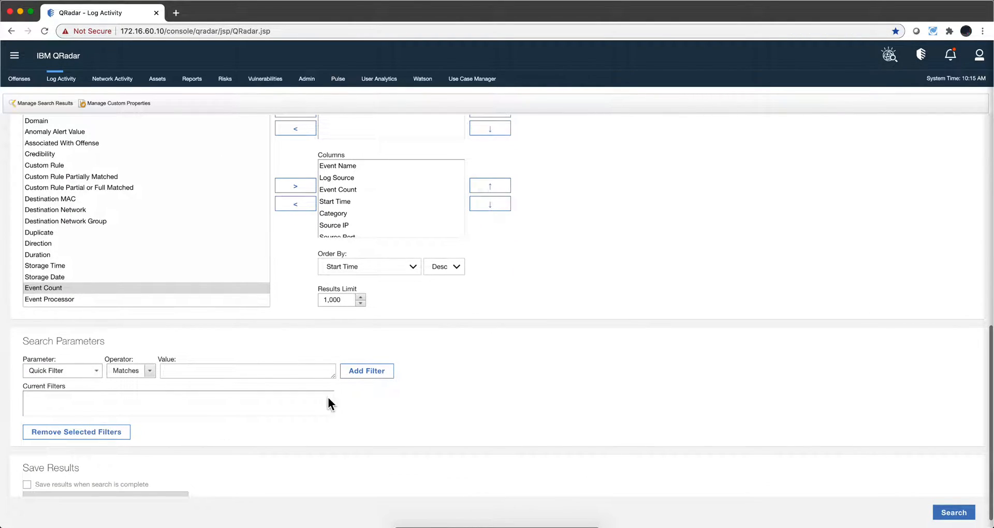
scroll(down, 3)
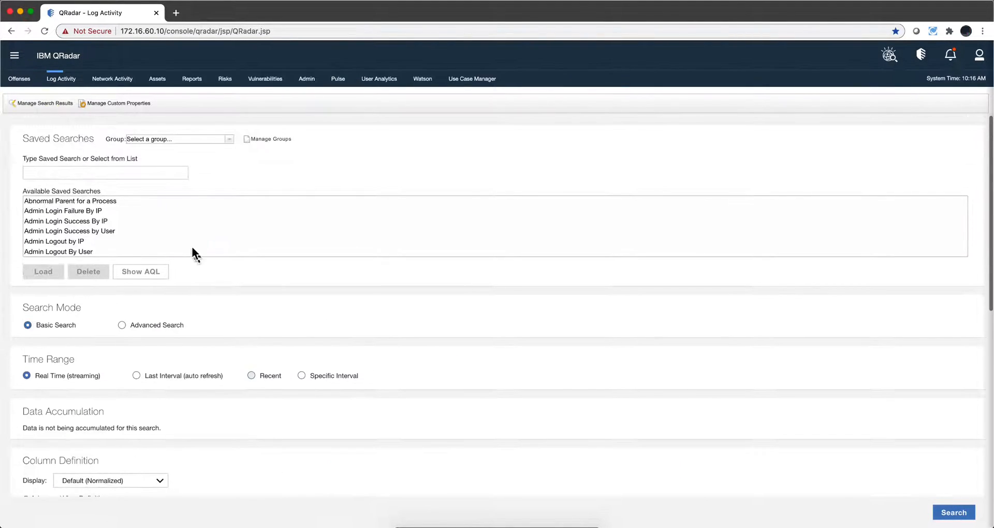
mouse_move(140, 272)
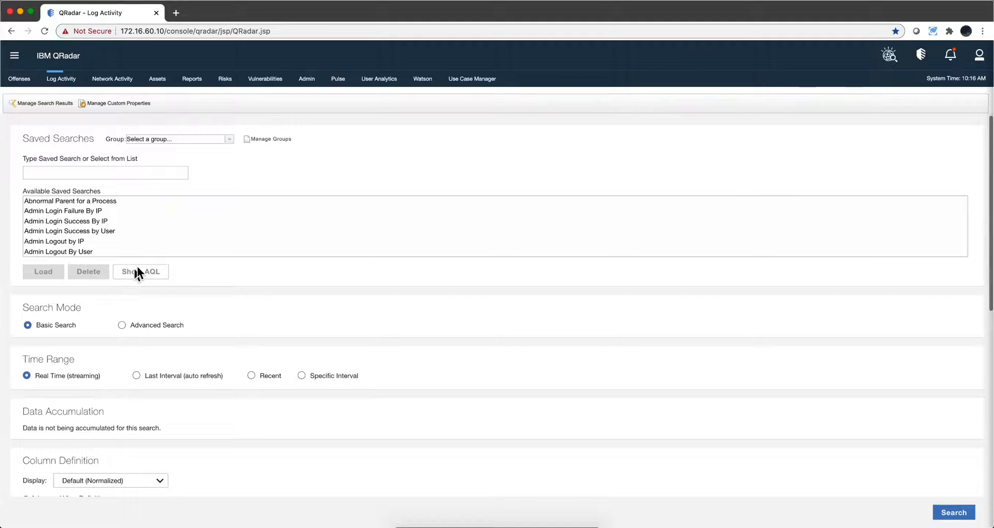
mouse_move(147, 277)
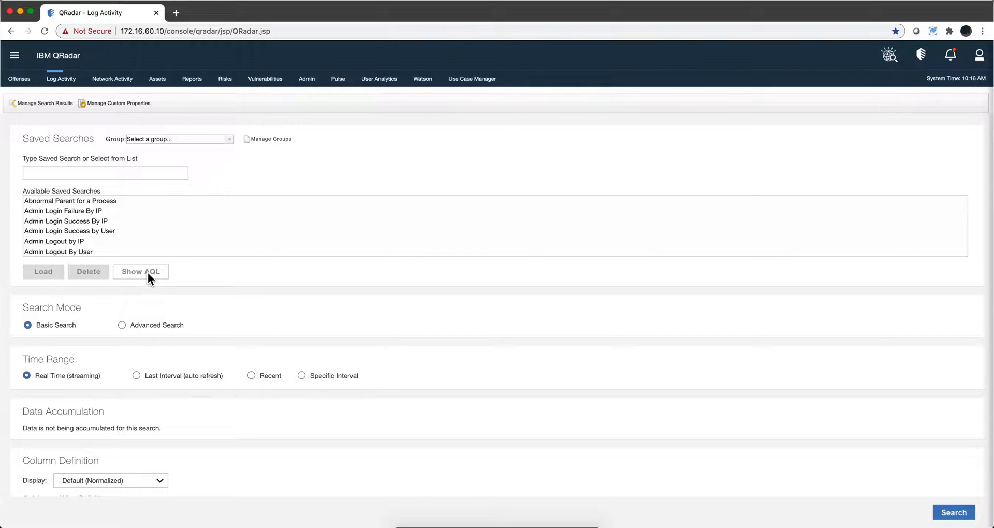
mouse_move(182, 269)
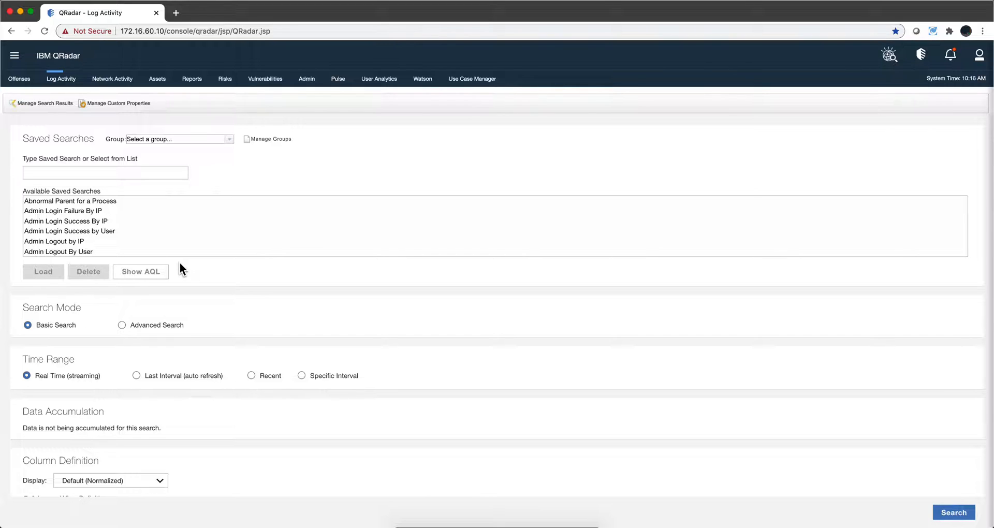
mouse_move(390, 495)
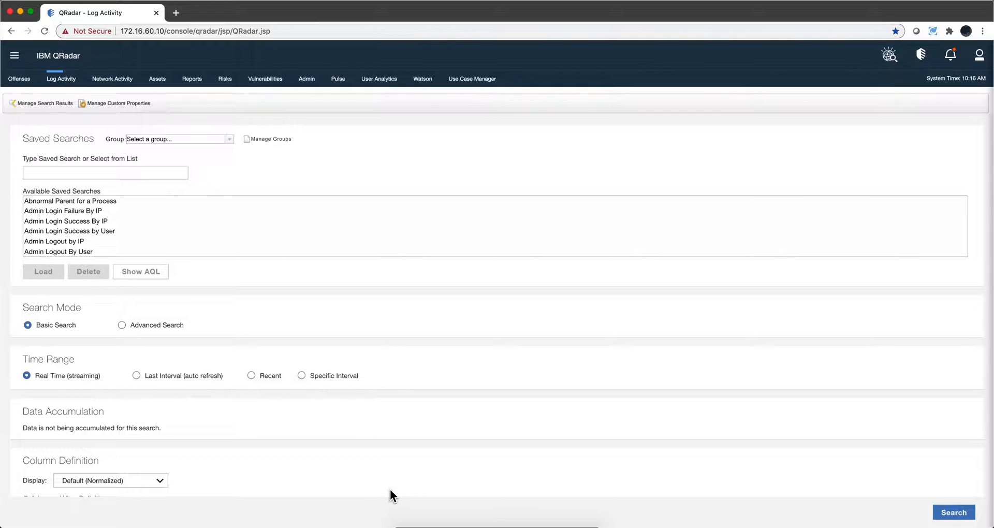
Step: Open the 'Giving QRadar SOAR Capabilities with CP4S' video and reveal its description's Box link
click(224, 12)
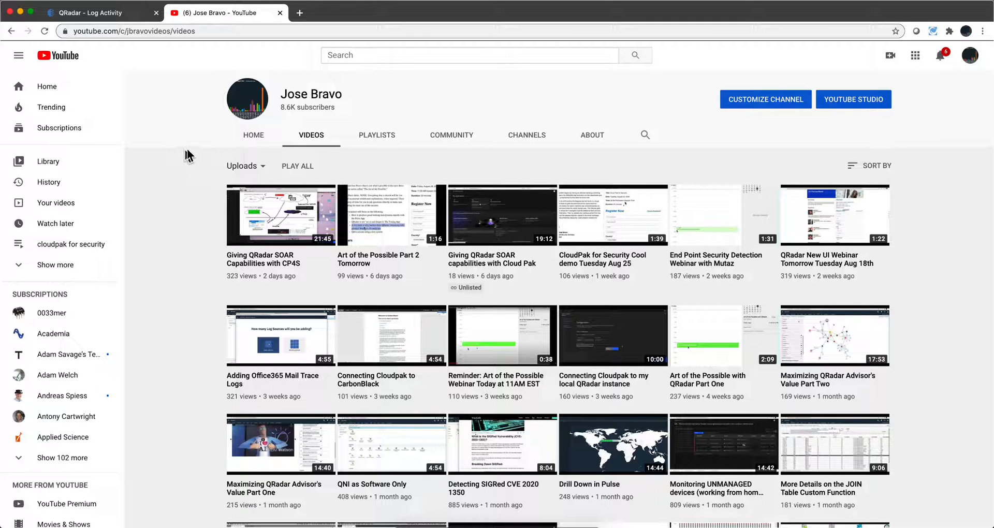
mouse_move(325, 148)
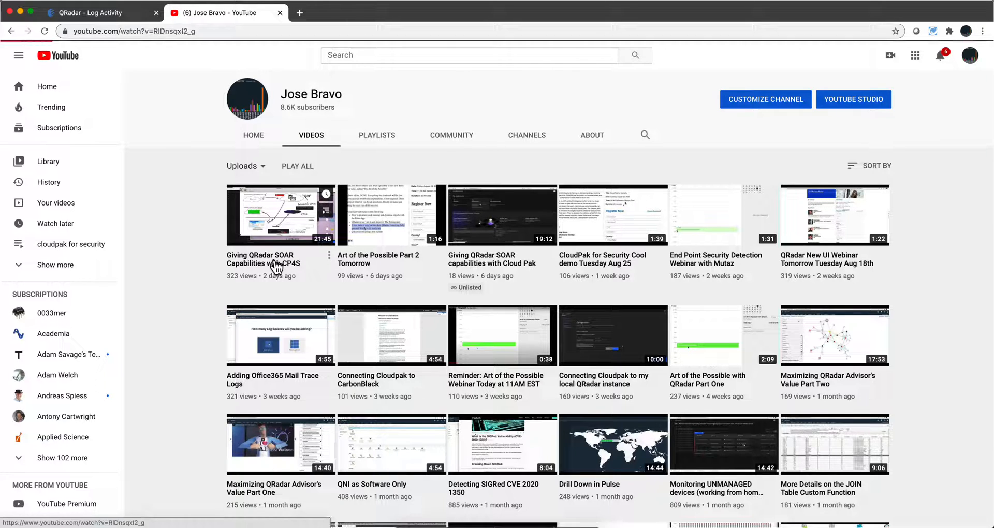
click(280, 214)
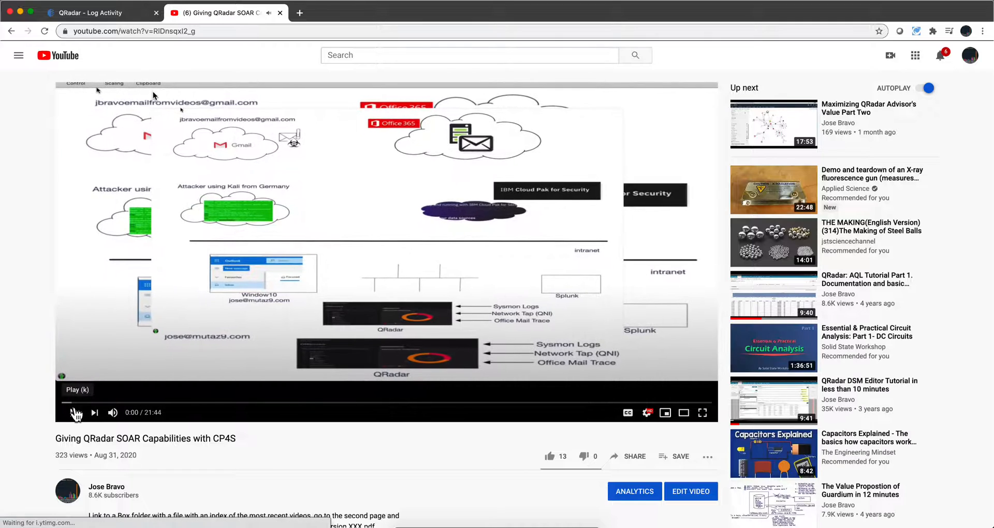
scroll(down, 3)
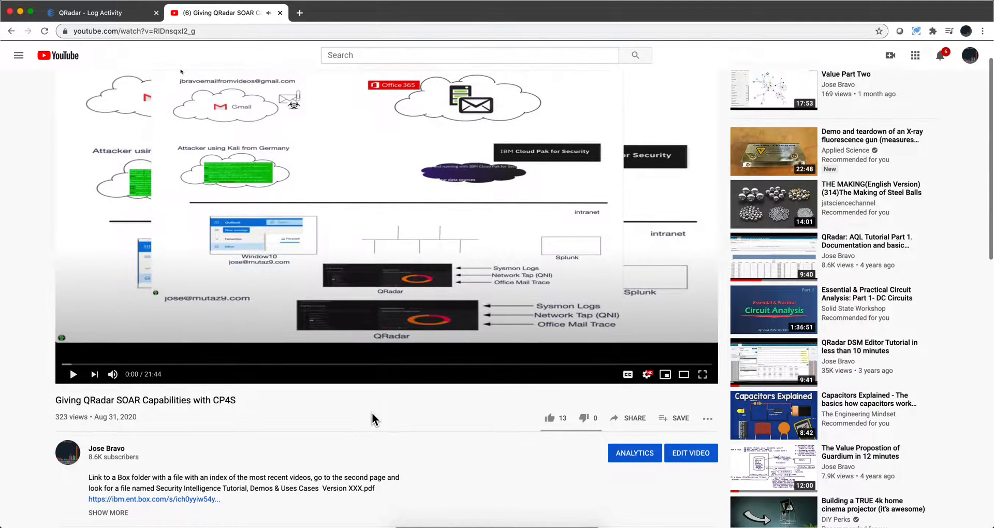
scroll(down, 3)
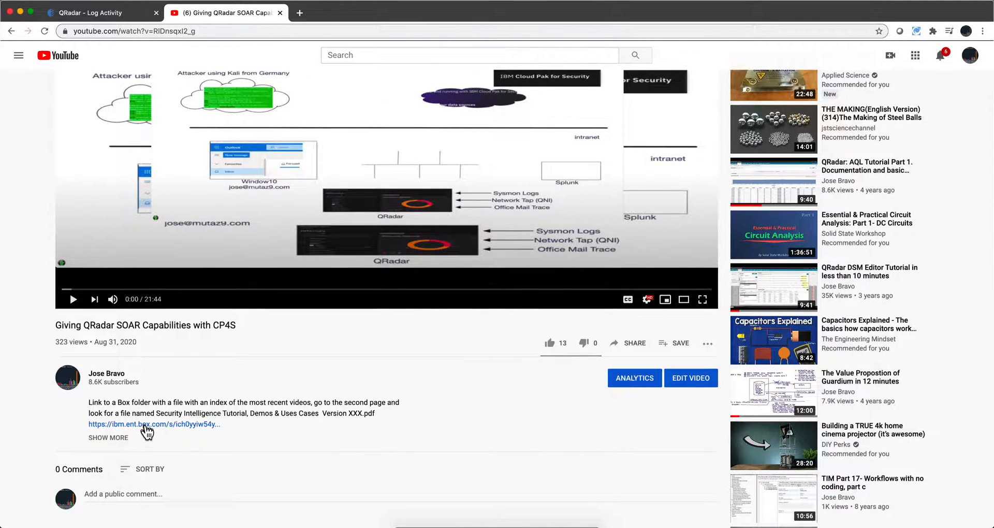
Step: Follow the Box folder link and move to page 2 of the Public From Jose folder
click(152, 424)
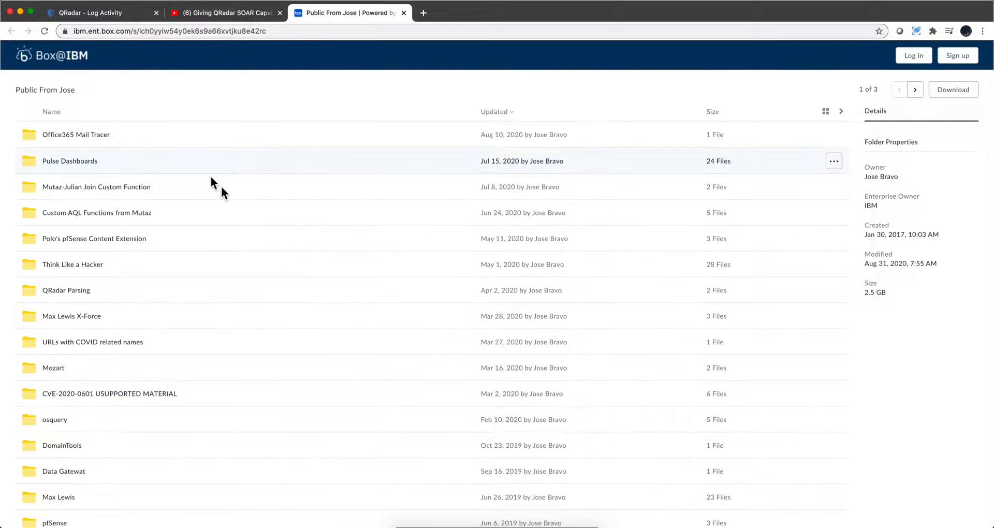
mouse_move(75, 168)
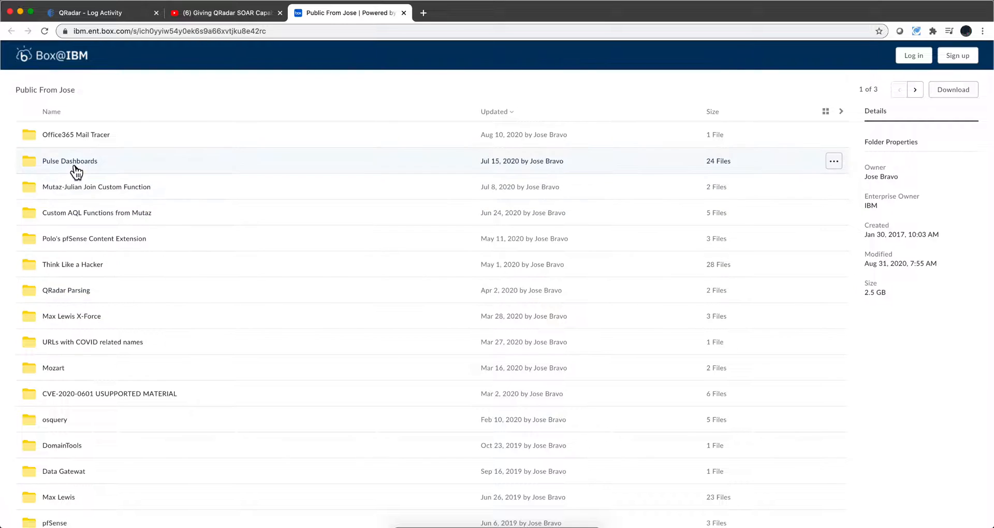
scroll(down, 3)
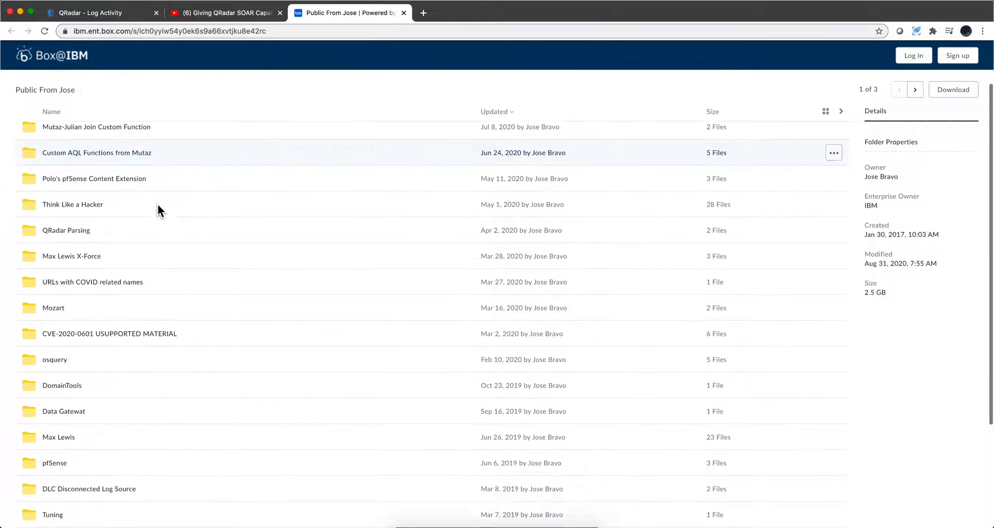
scroll(down, 3)
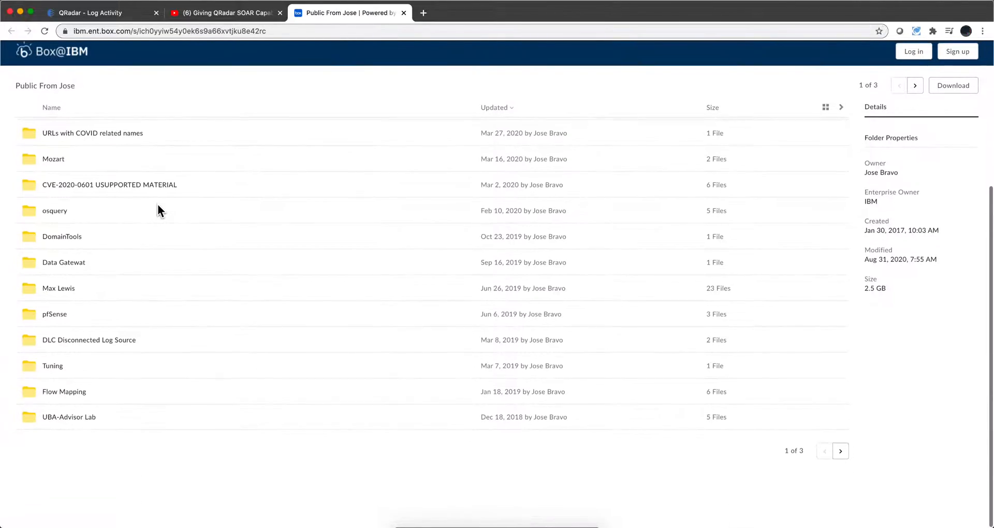
mouse_move(840, 456)
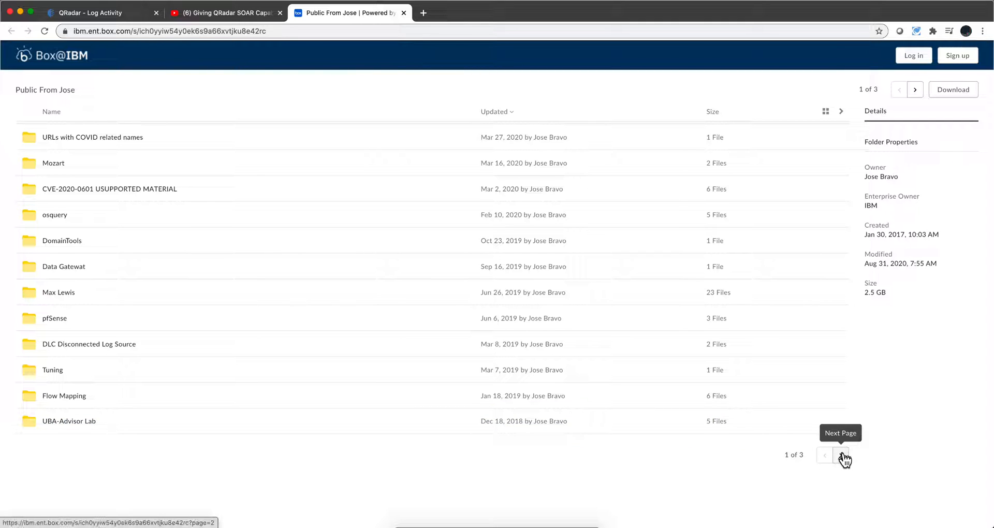
click(842, 456)
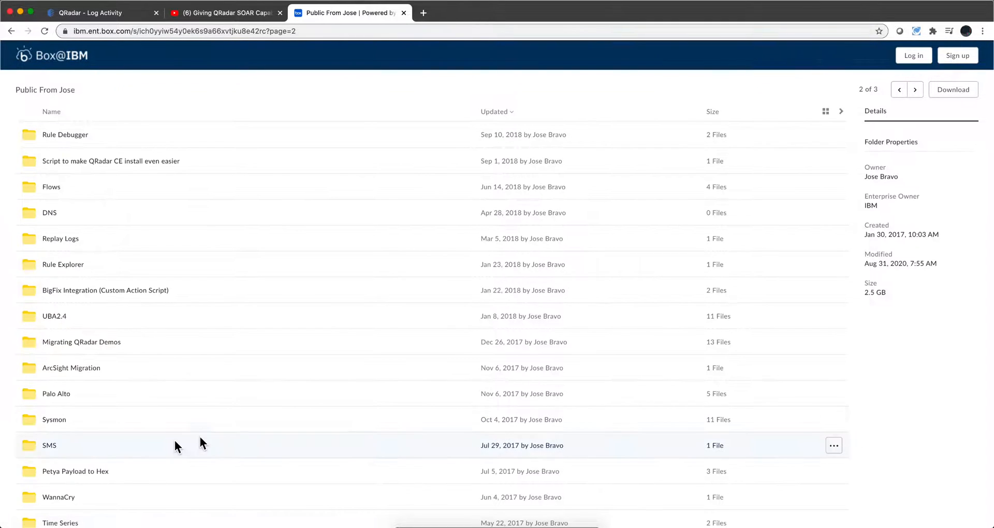
scroll(down, 3)
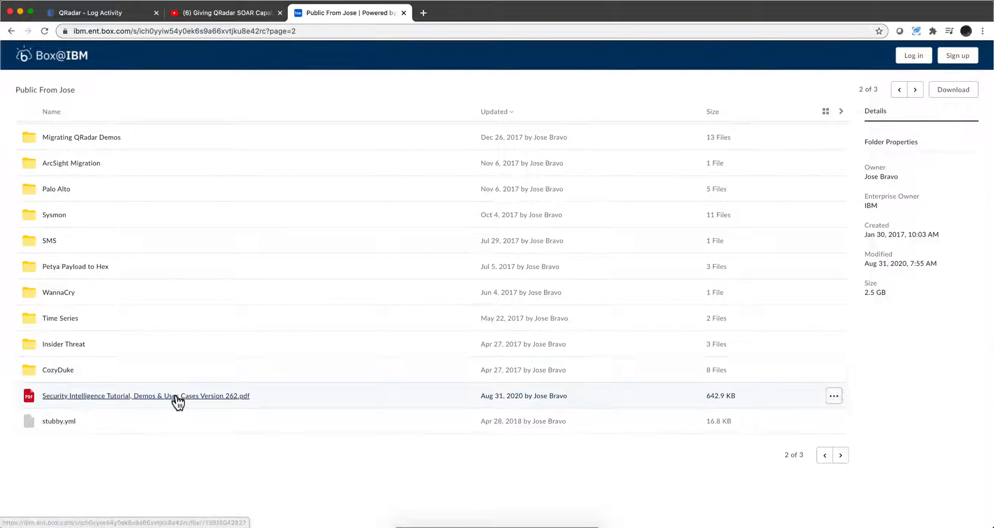
Step: Preview the Security Intelligence Tutorial Version 262 PDF and bring page 2's Pulse video list into view
click(145, 396)
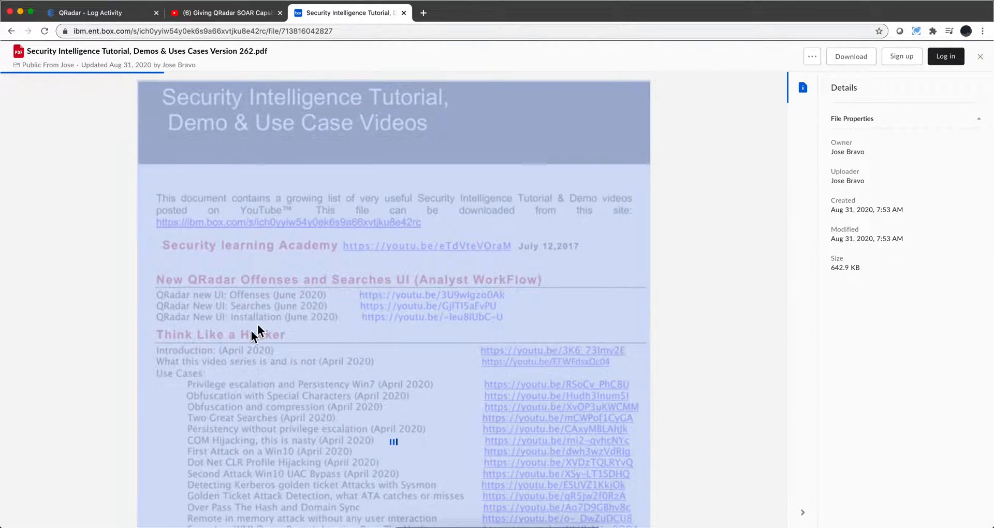
scroll(down, 3)
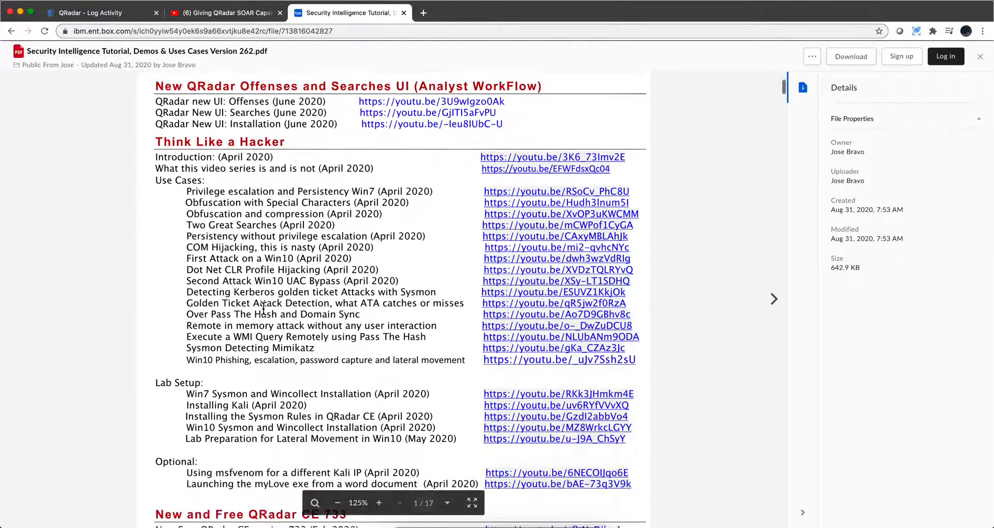
scroll(up, 3)
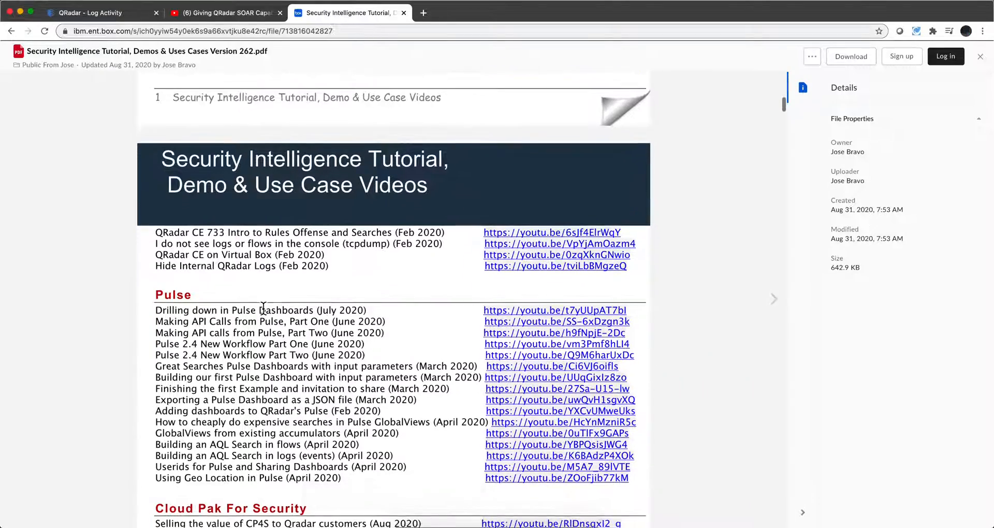
scroll(down, 3)
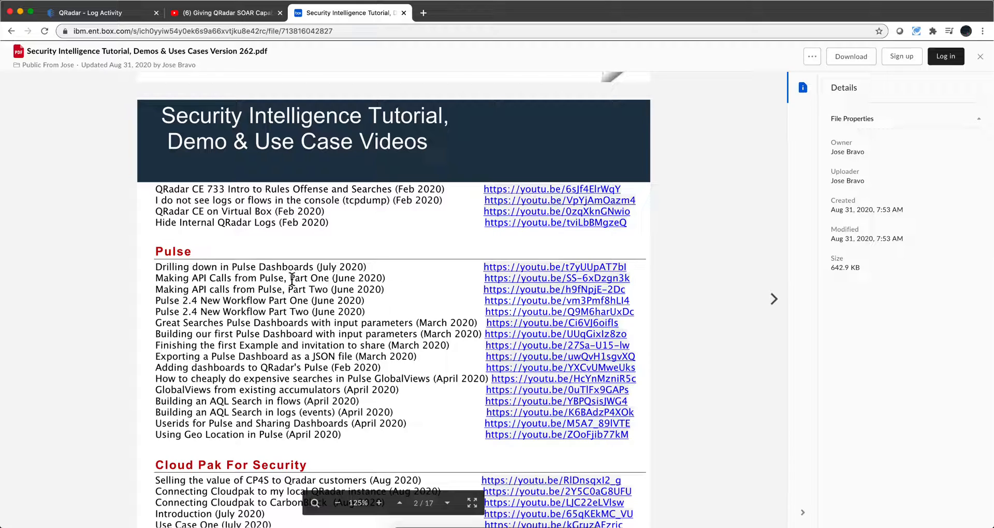
mouse_move(262, 335)
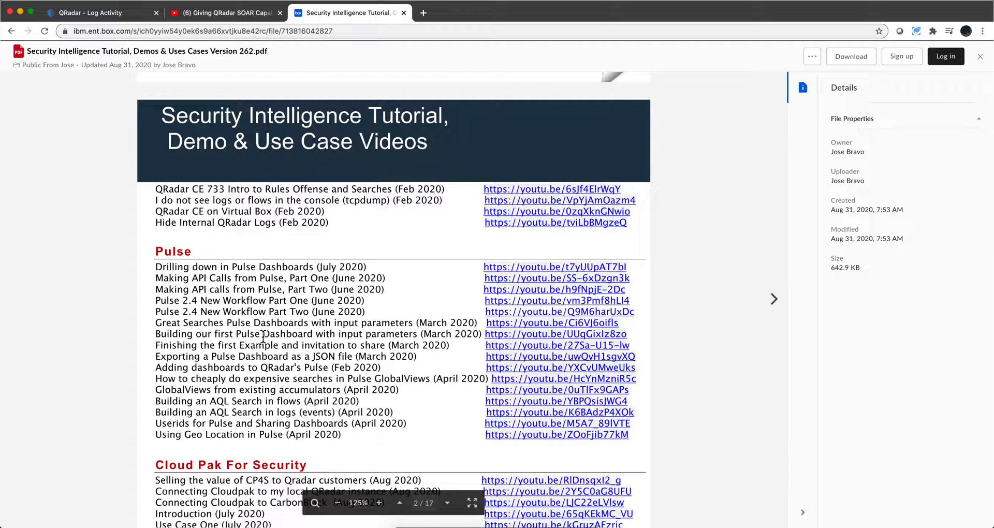